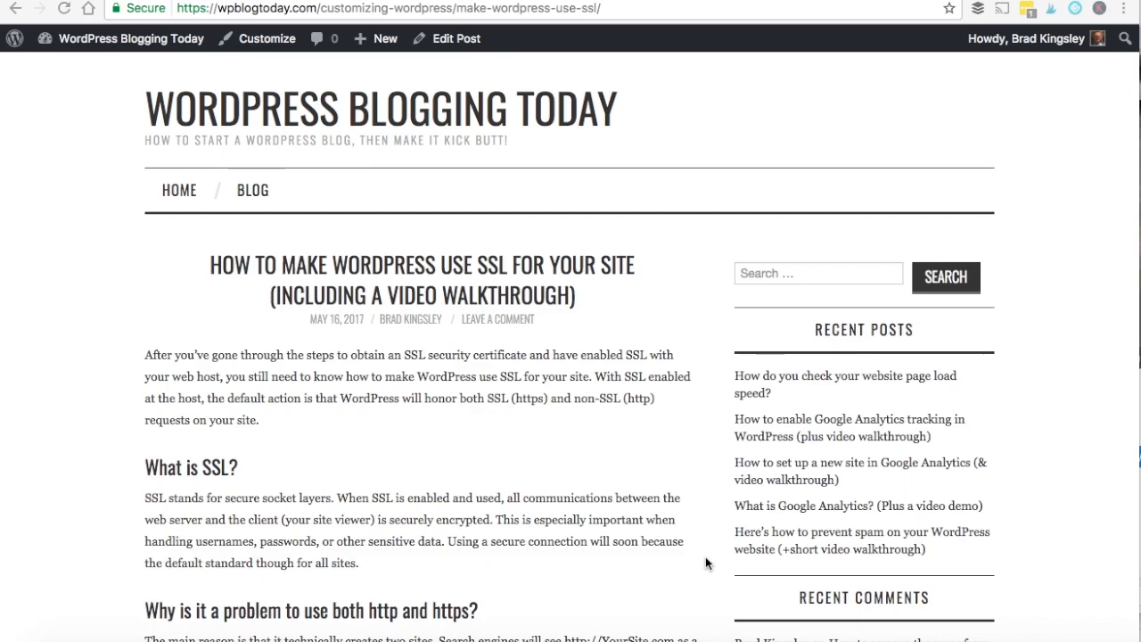
{"action": "mouse_move", "coordinate": [695, 533]}
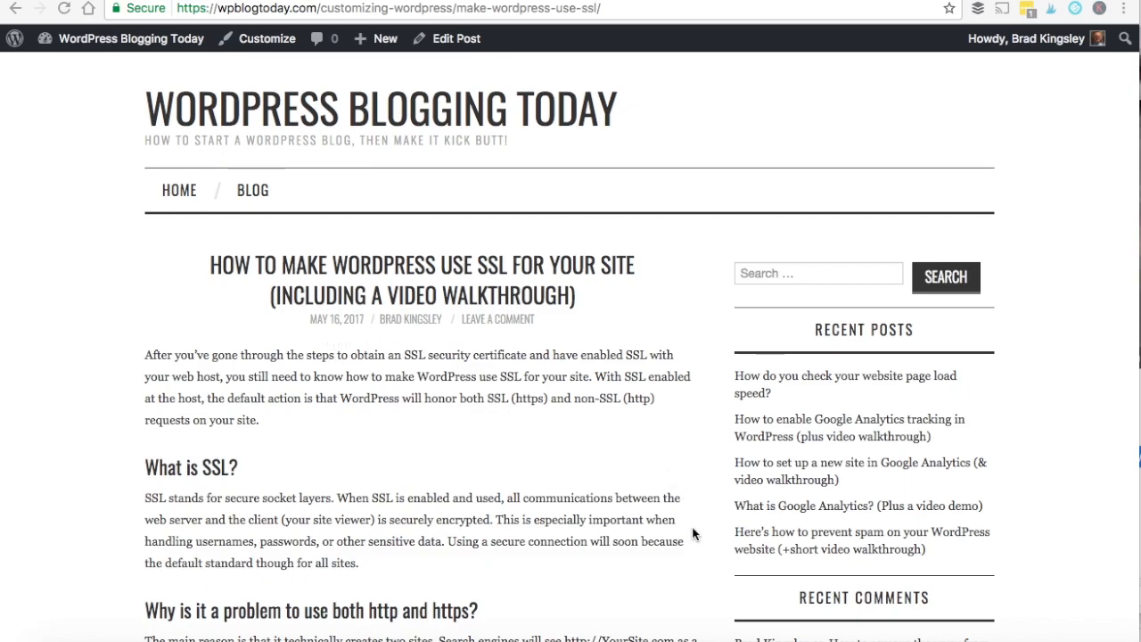
Scroll the live SSL post down to its embedded walkthrough video.
{"action": "scroll", "scroll_direction": "down", "scroll_amount": 3}
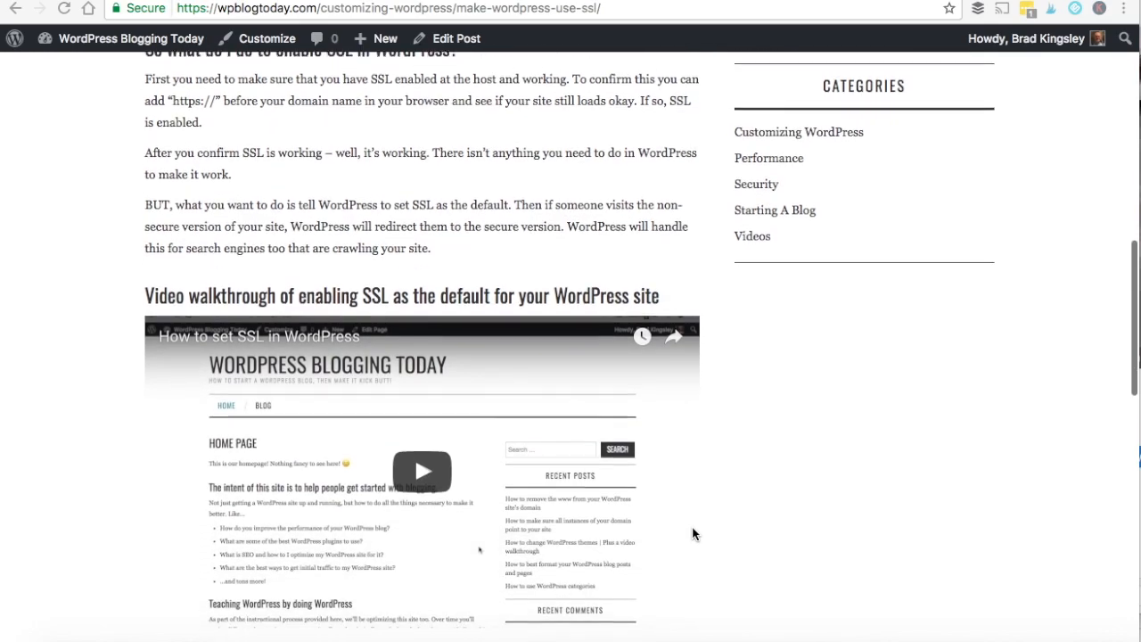
{"action": "scroll", "scroll_direction": "down", "scroll_amount": 3}
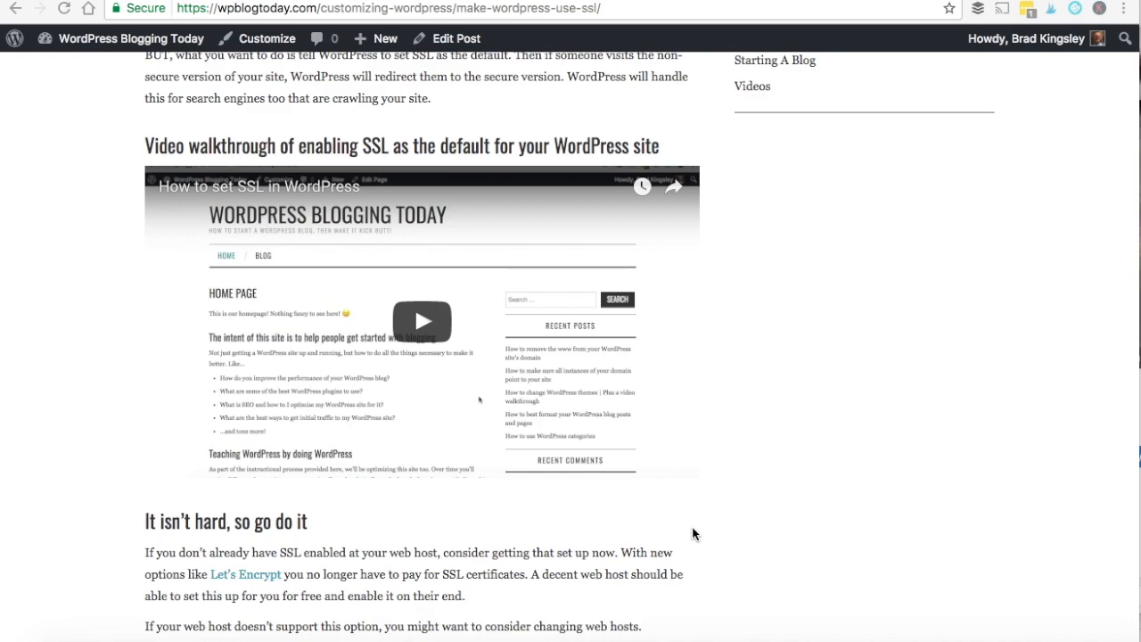
{"action": "scroll", "scroll_direction": "down", "scroll_amount": 3}
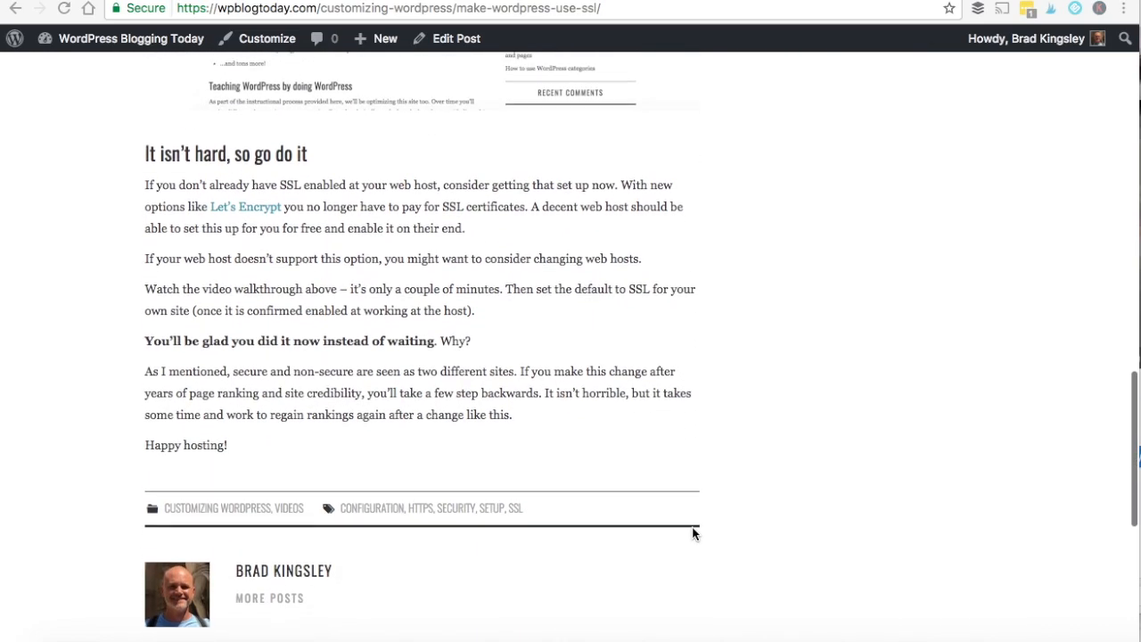
{"action": "scroll", "scroll_direction": "up", "scroll_amount": 3}
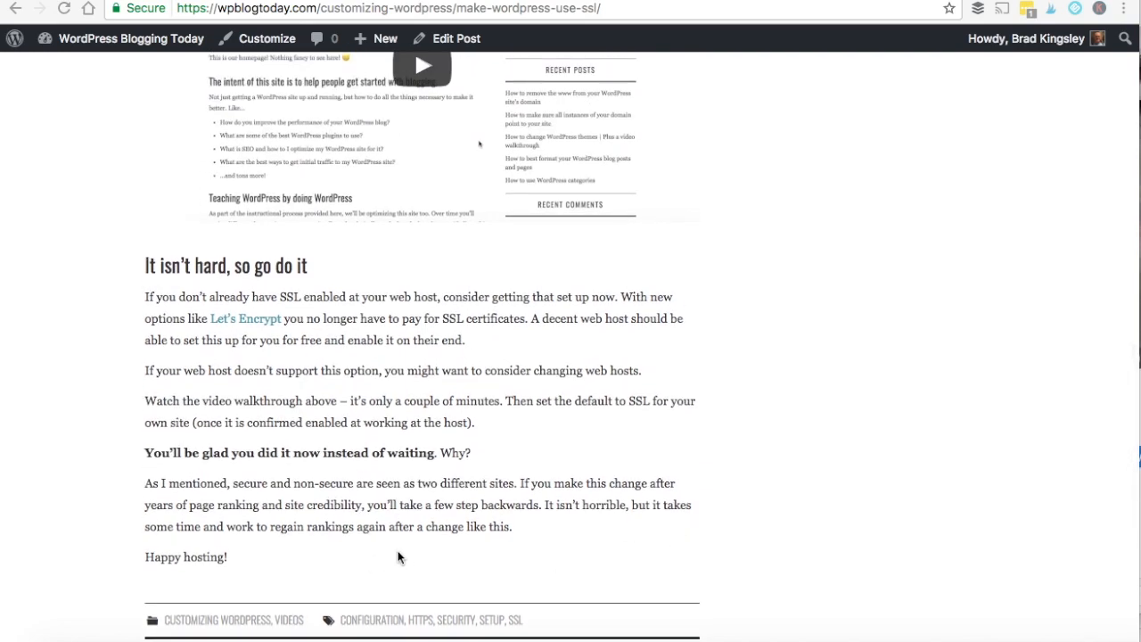
{"action": "scroll", "scroll_direction": "up", "scroll_amount": 3}
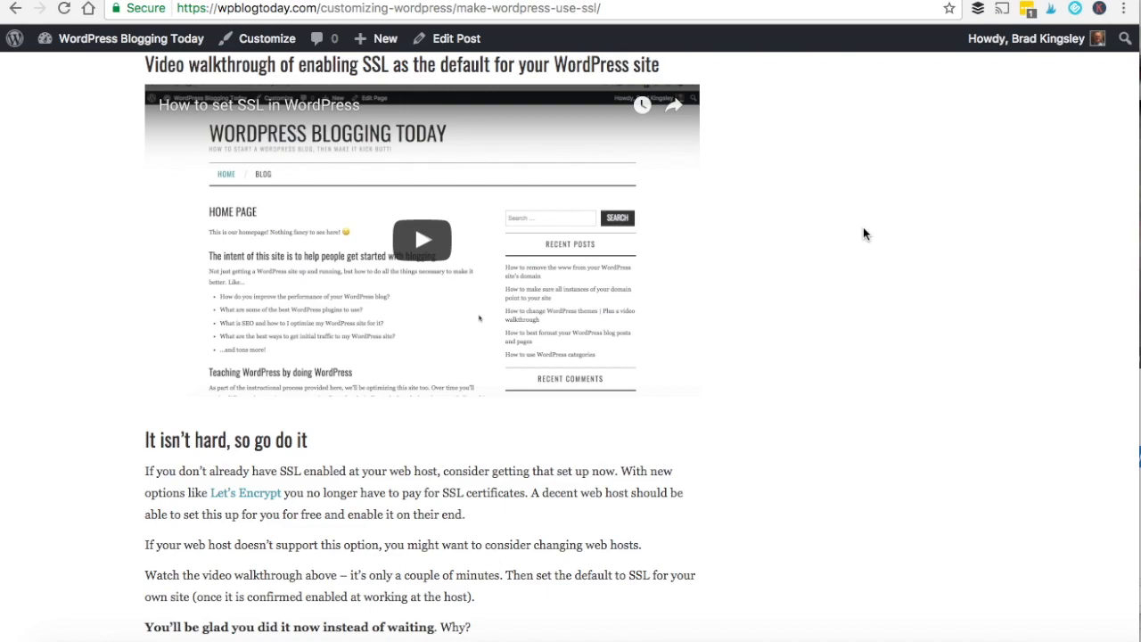
{"action": "mouse_move", "coordinate": [727, 145]}
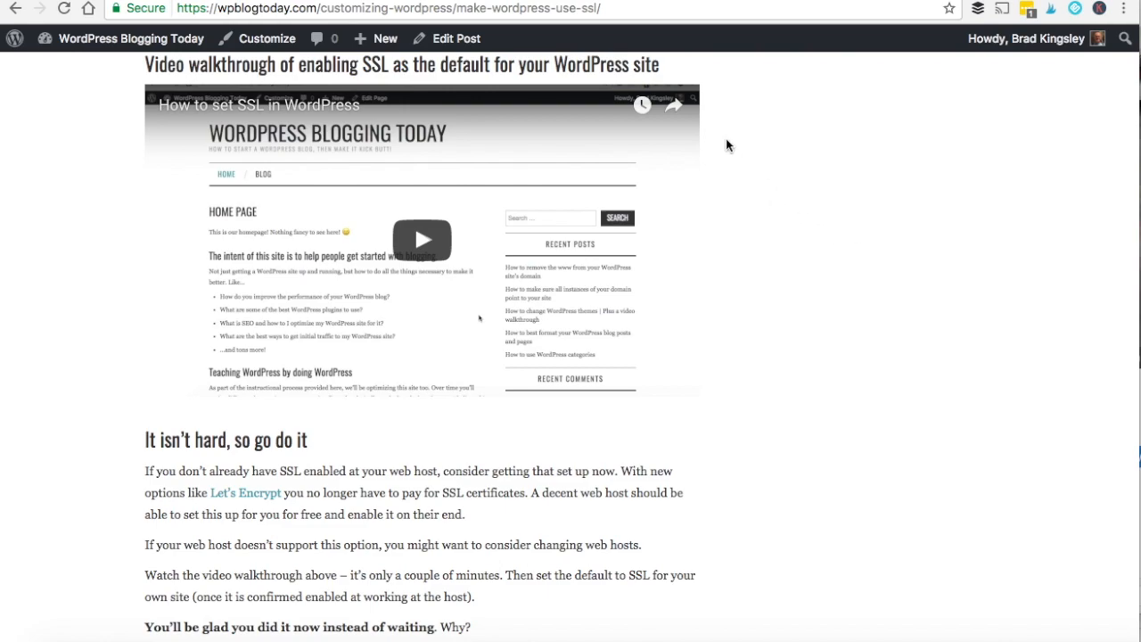
Copy the embedded video's youtu.be share link to open it on YouTube.
{"action": "left_click", "coordinate": [673, 105]}
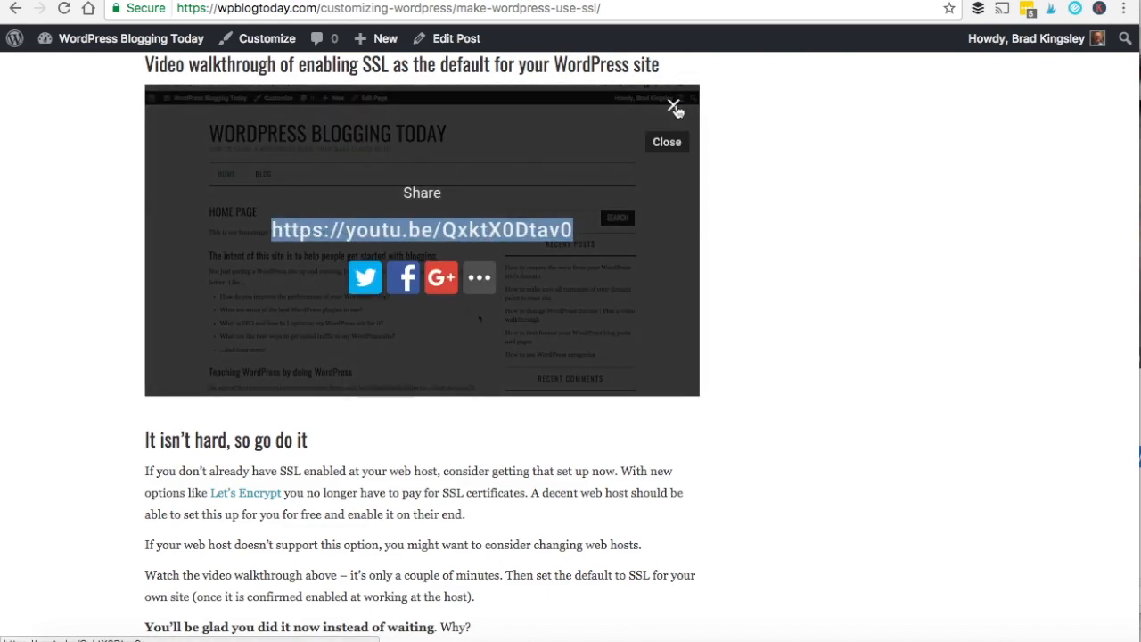
{"action": "right_click", "coordinate": [422, 229]}
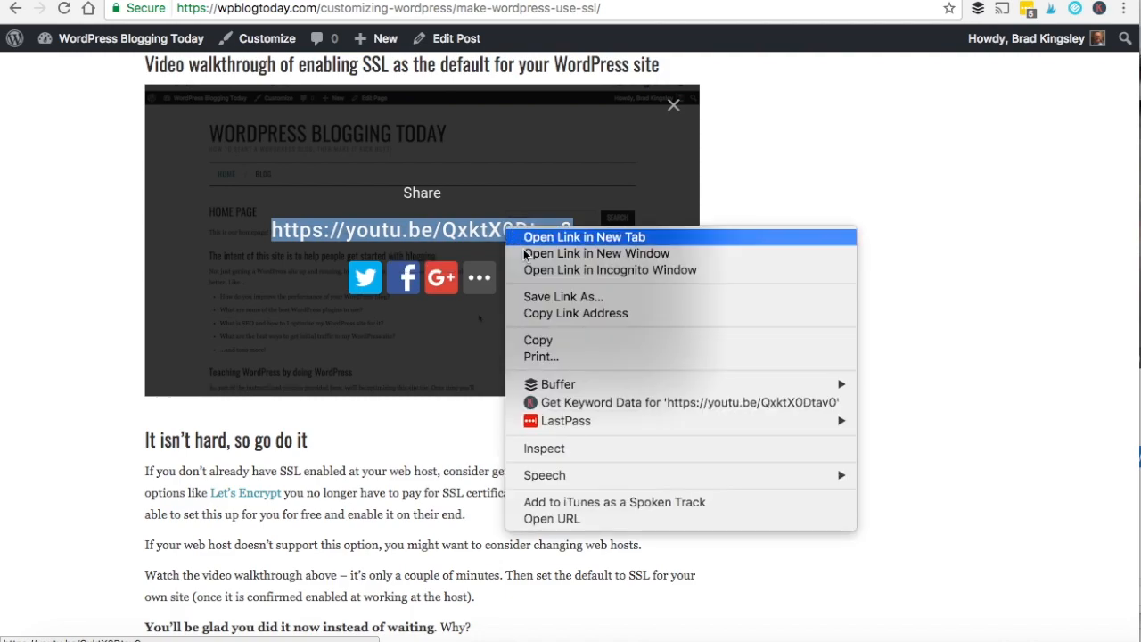
{"action": "mouse_move", "coordinate": [557, 340]}
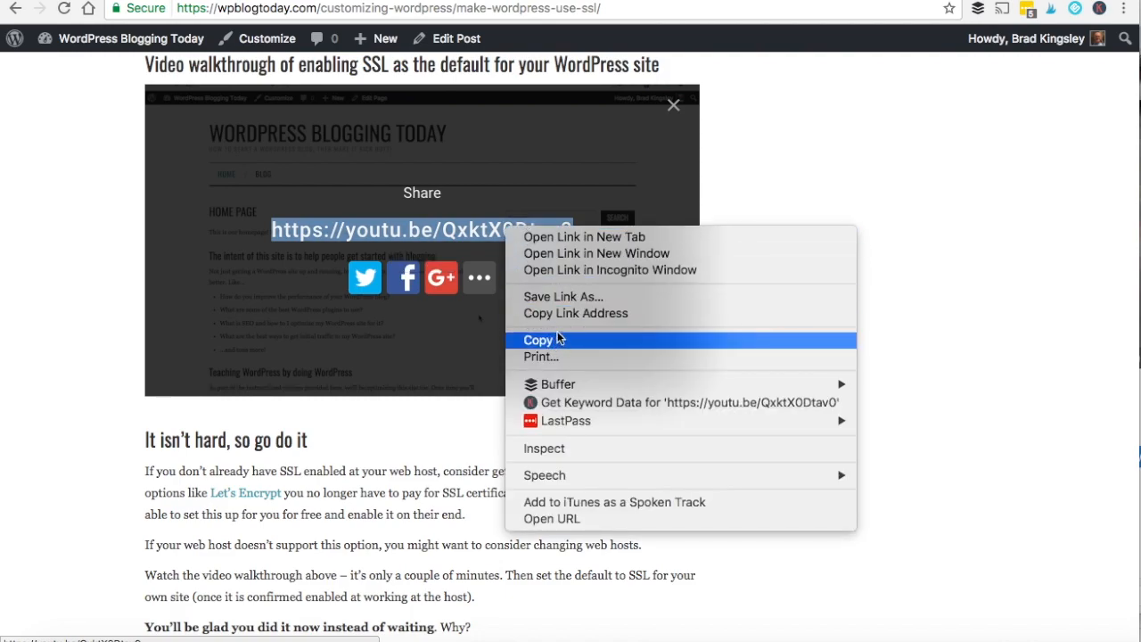
{"action": "left_click", "coordinate": [537, 339]}
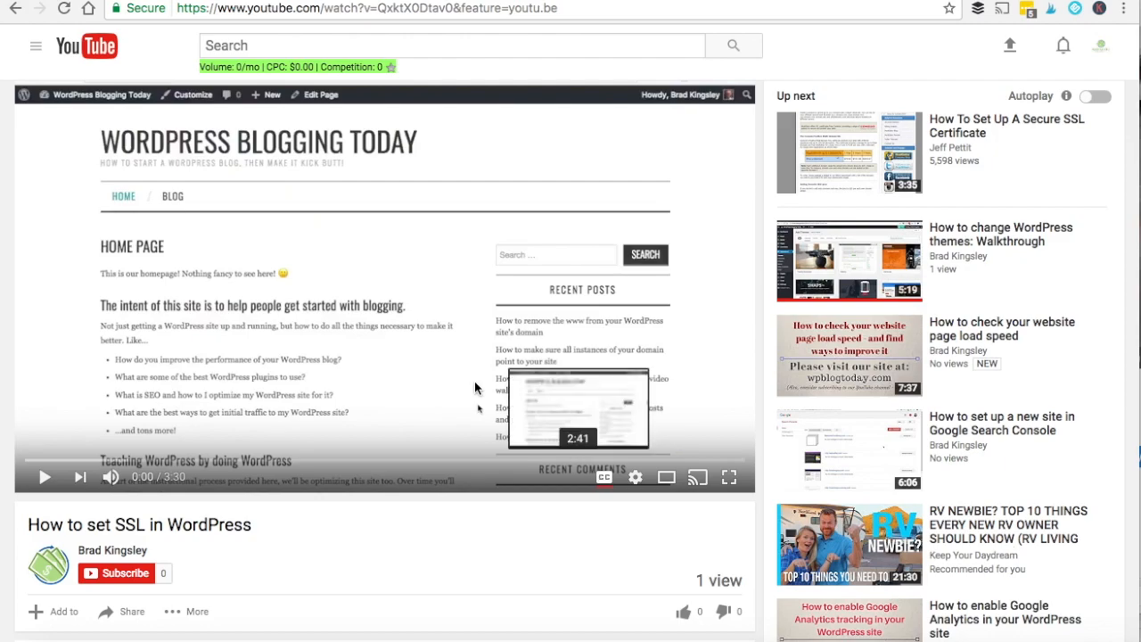
{"action": "mouse_move", "coordinate": [605, 477]}
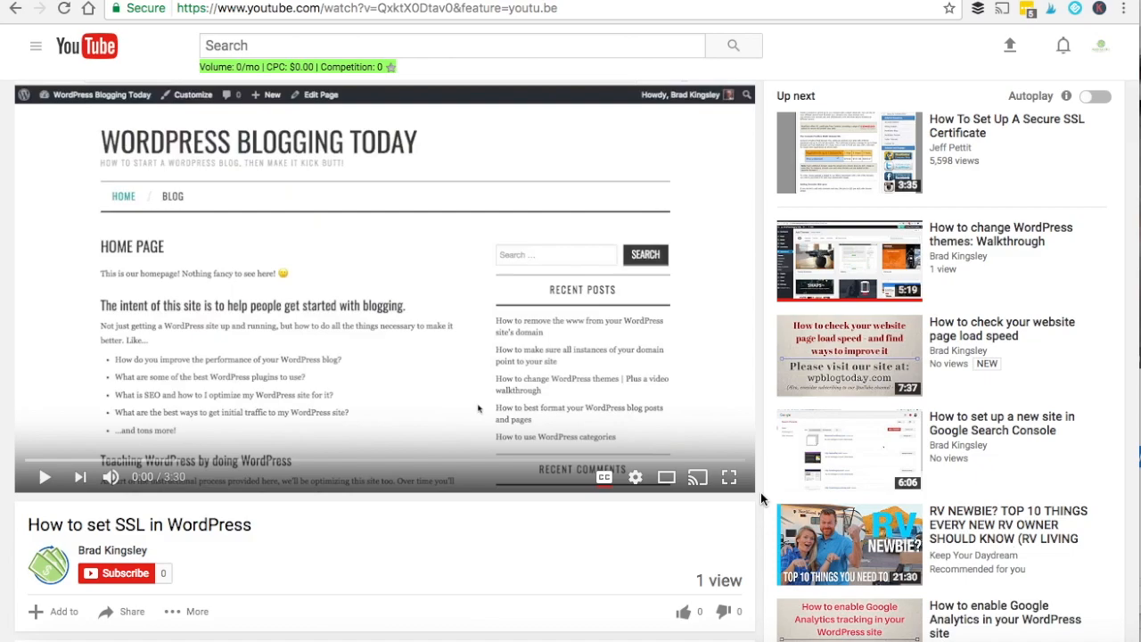
Show the video's auto-generated English transcript through More > Transcript.
{"action": "scroll", "scroll_direction": "down", "scroll_amount": 3}
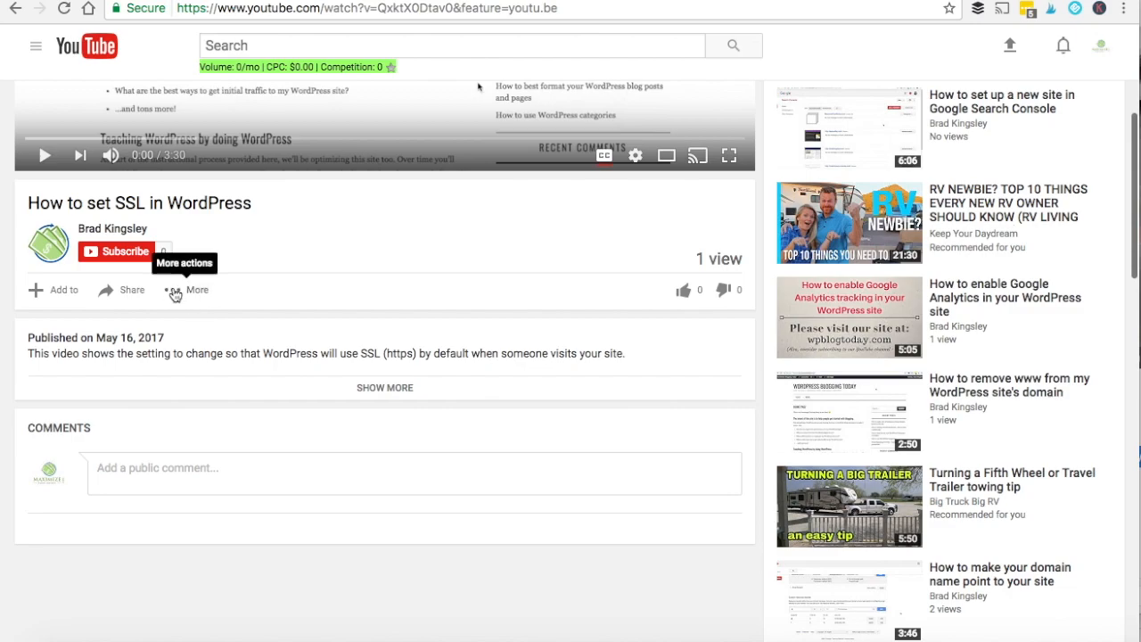
{"action": "left_click", "coordinate": [188, 290]}
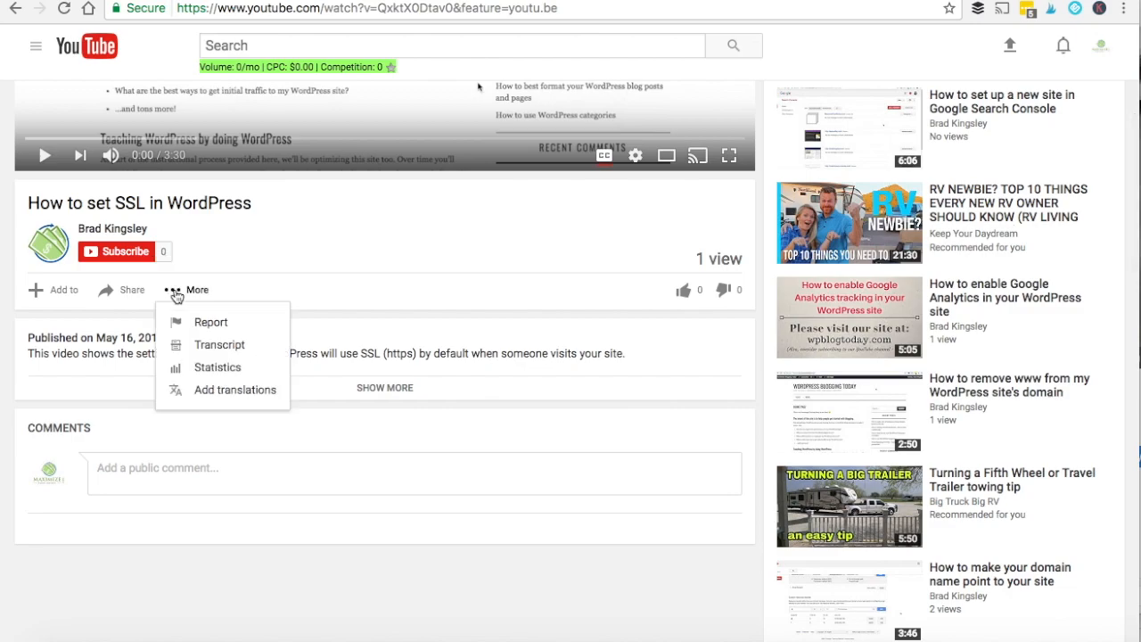
{"action": "mouse_move", "coordinate": [219, 345]}
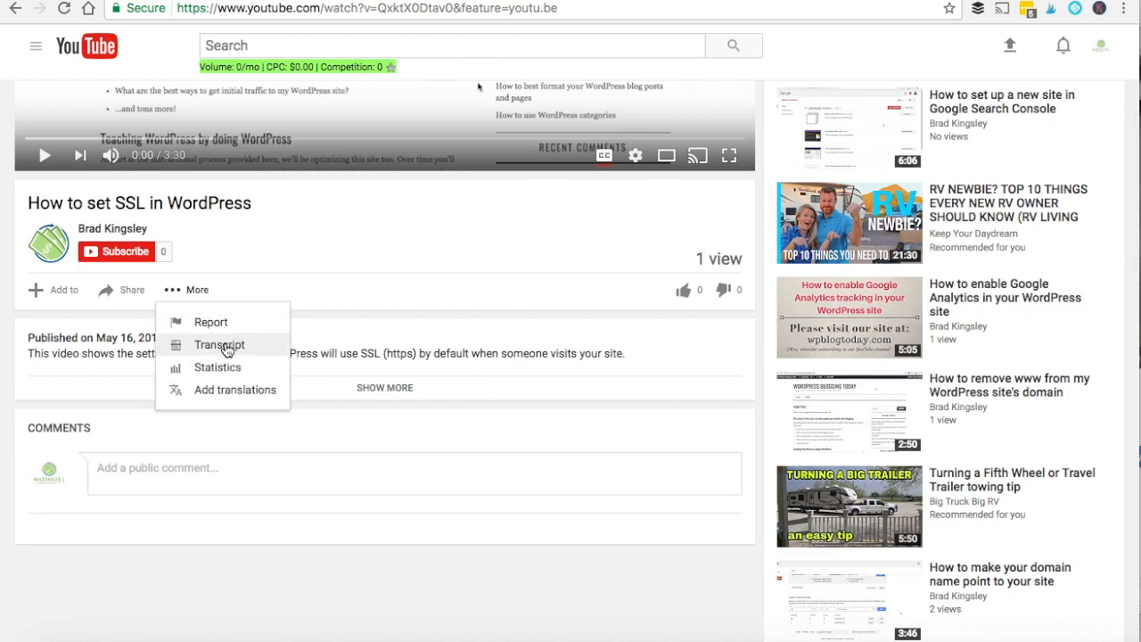
{"action": "left_click", "coordinate": [219, 345]}
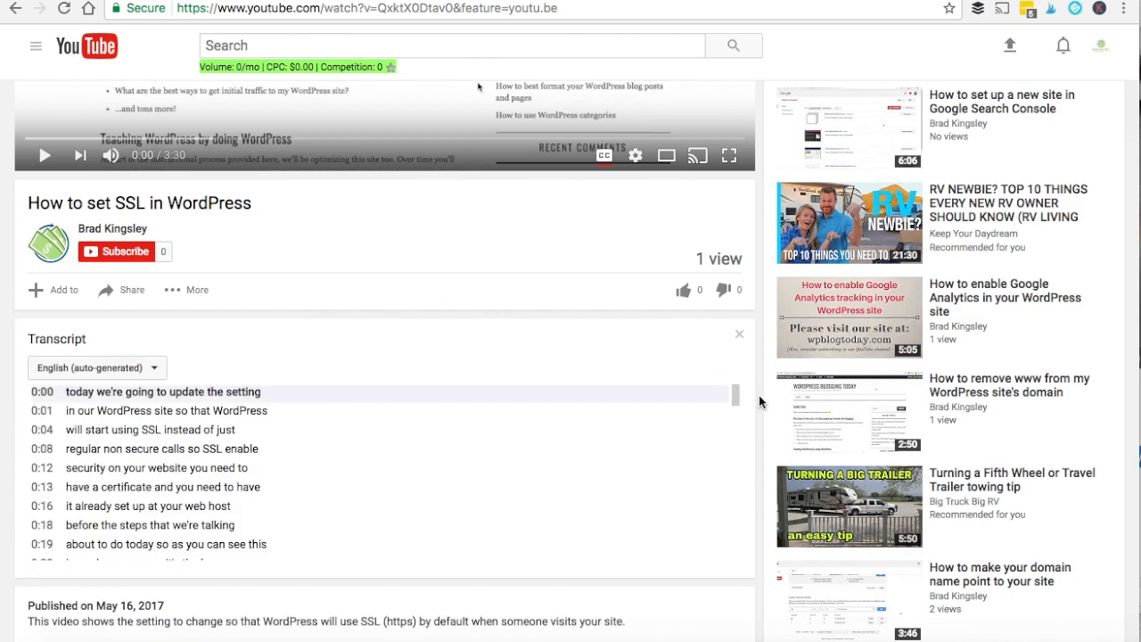
{"action": "scroll", "scroll_direction": "down", "scroll_amount": 3}
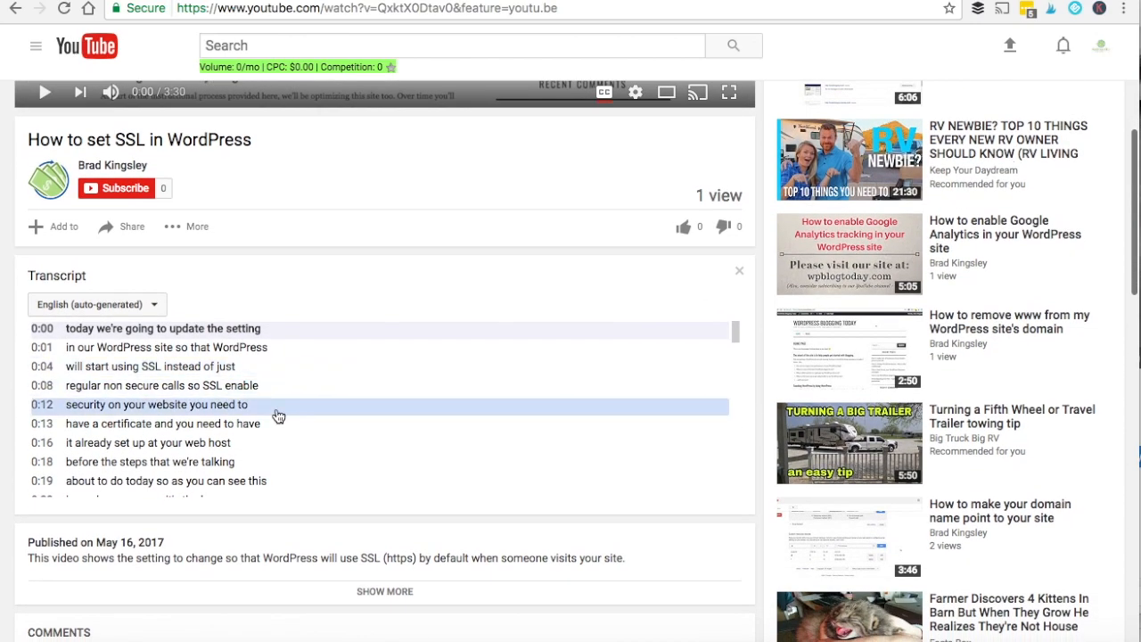
{"action": "scroll", "scroll_direction": "down", "scroll_amount": 3}
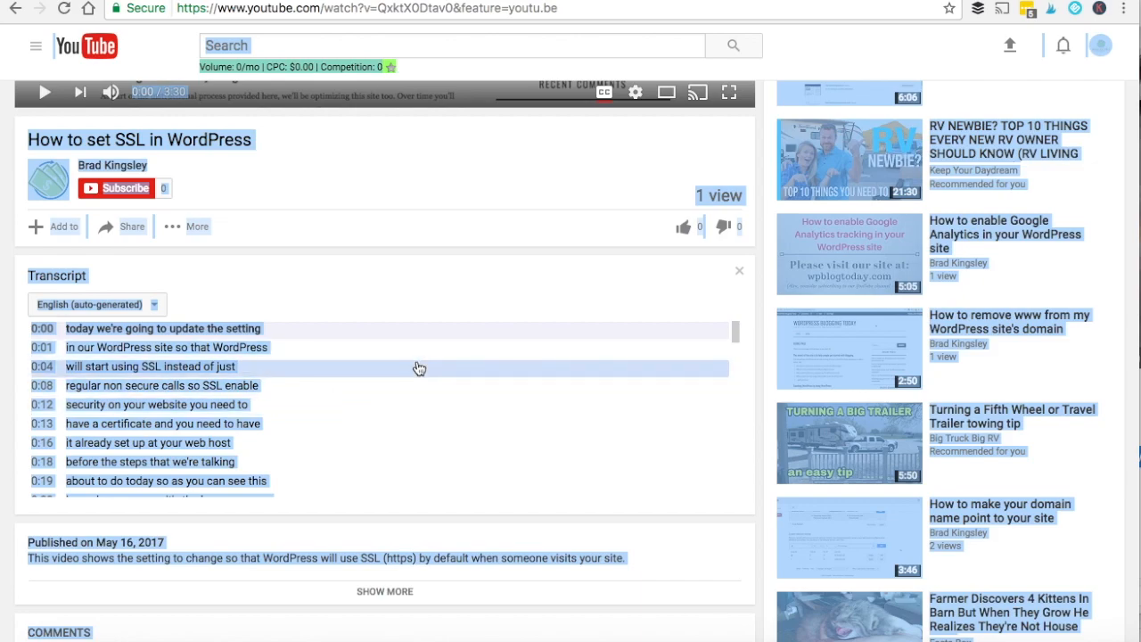
{"action": "mouse_move", "coordinate": [644, 370]}
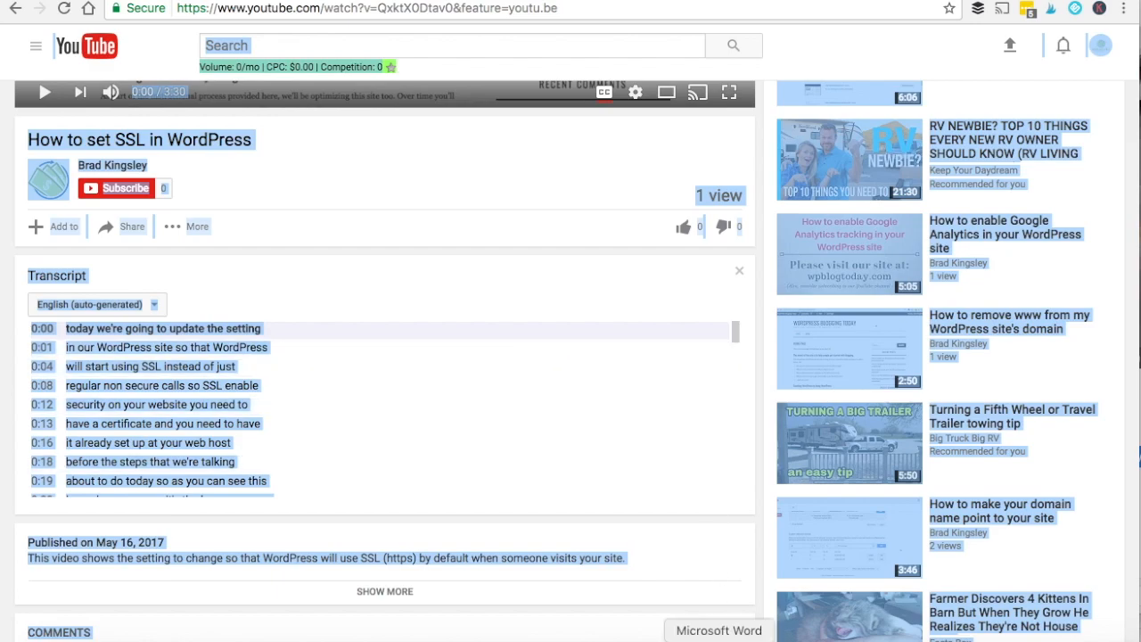
Paste the copied YouTube page into Word via Paste Special as Unformatted Text.
{"action": "left_click", "coordinate": [719, 631]}
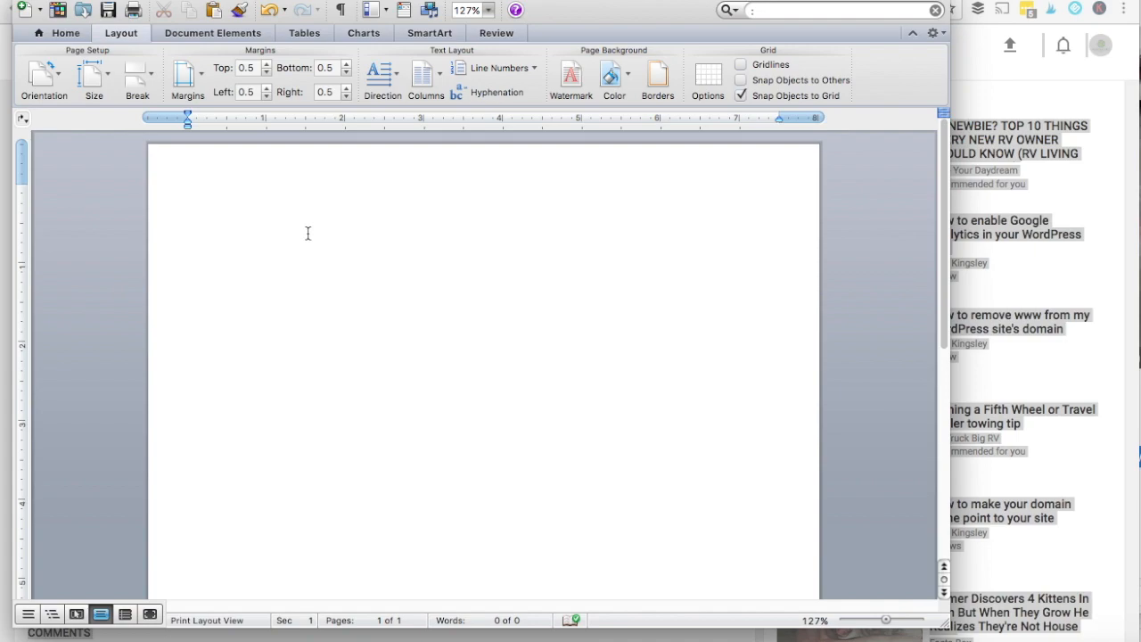
{"action": "right_click", "coordinate": [308, 233]}
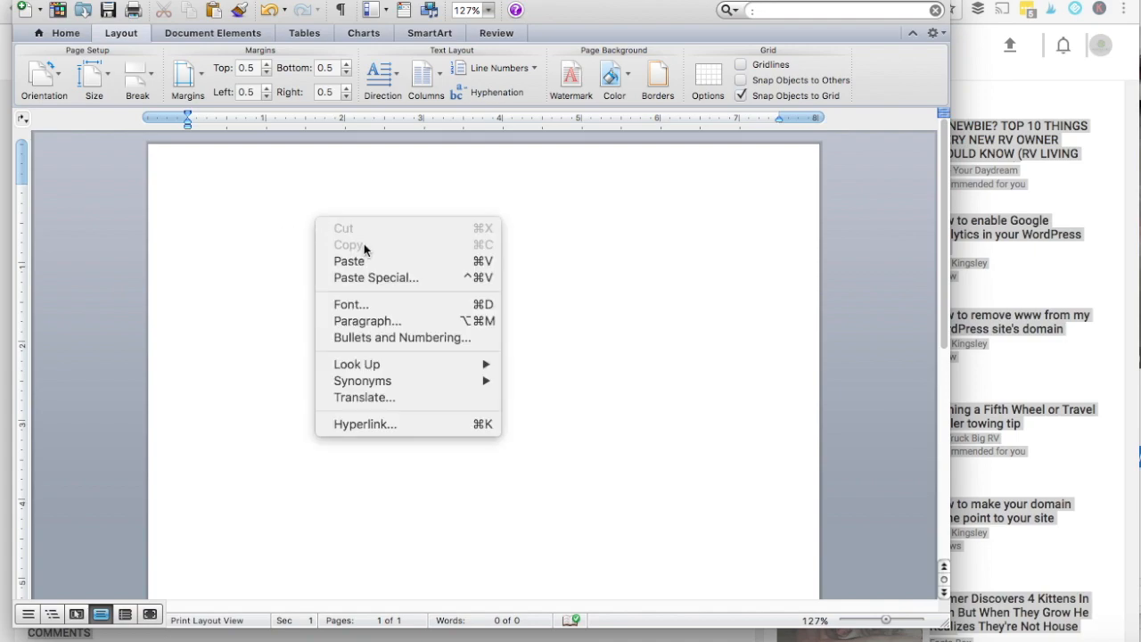
{"action": "mouse_move", "coordinate": [375, 277]}
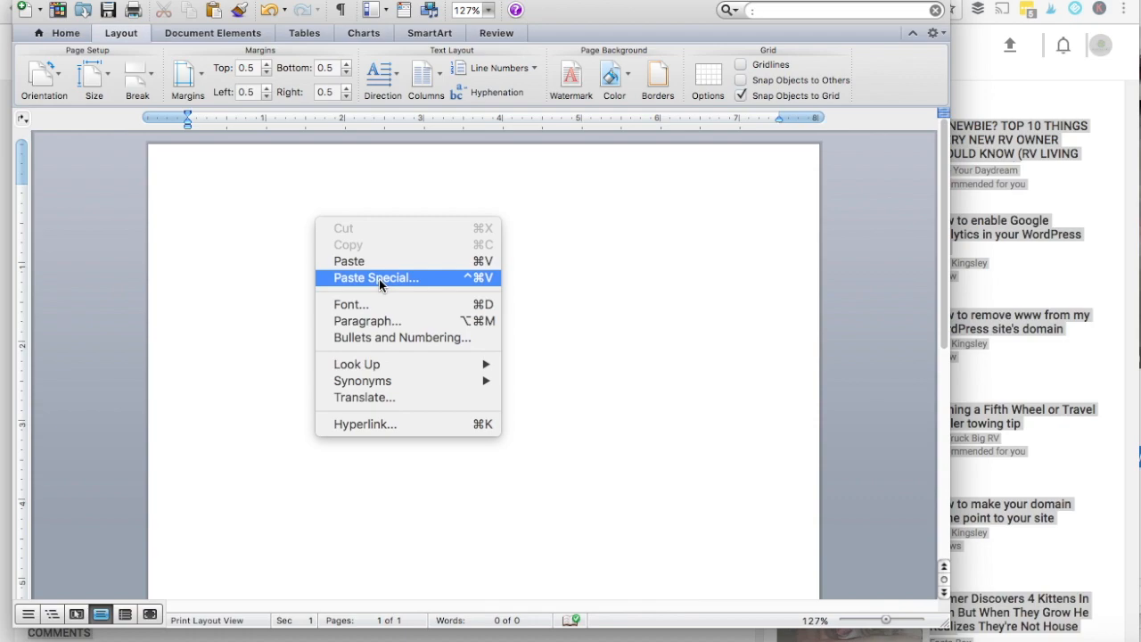
{"action": "left_click", "coordinate": [375, 277]}
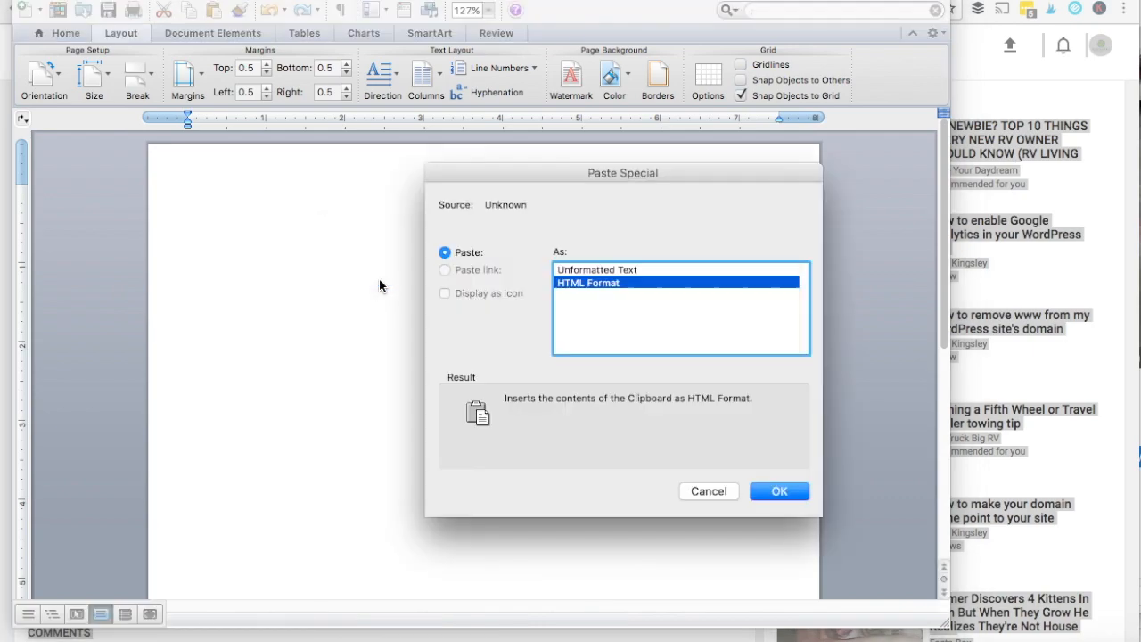
{"action": "left_click", "coordinate": [597, 269]}
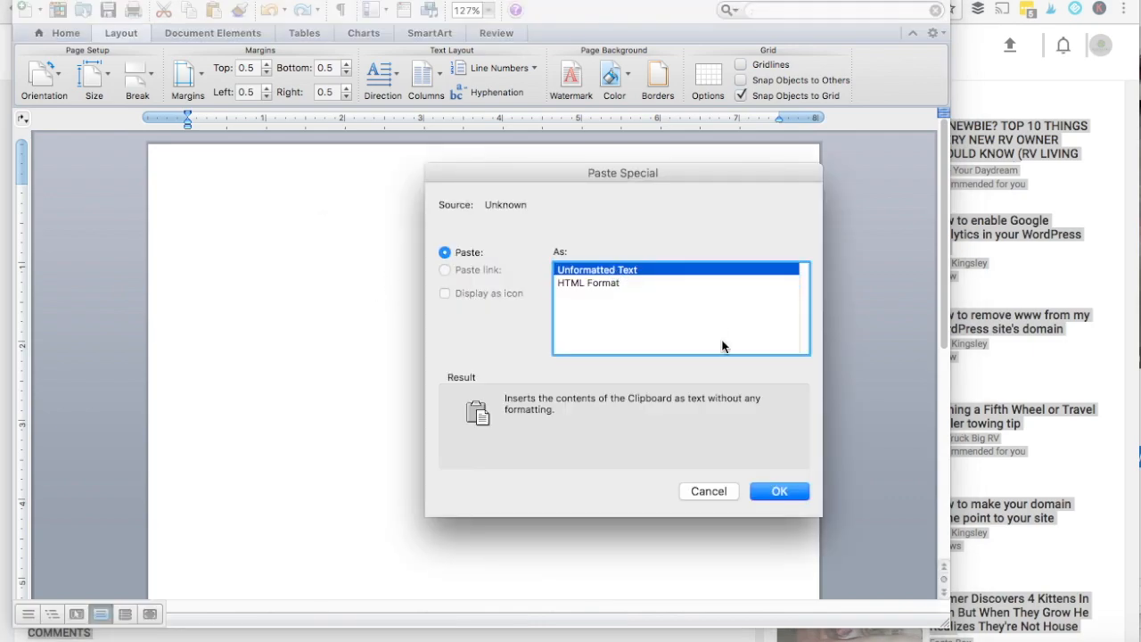
{"action": "left_click", "coordinate": [778, 492]}
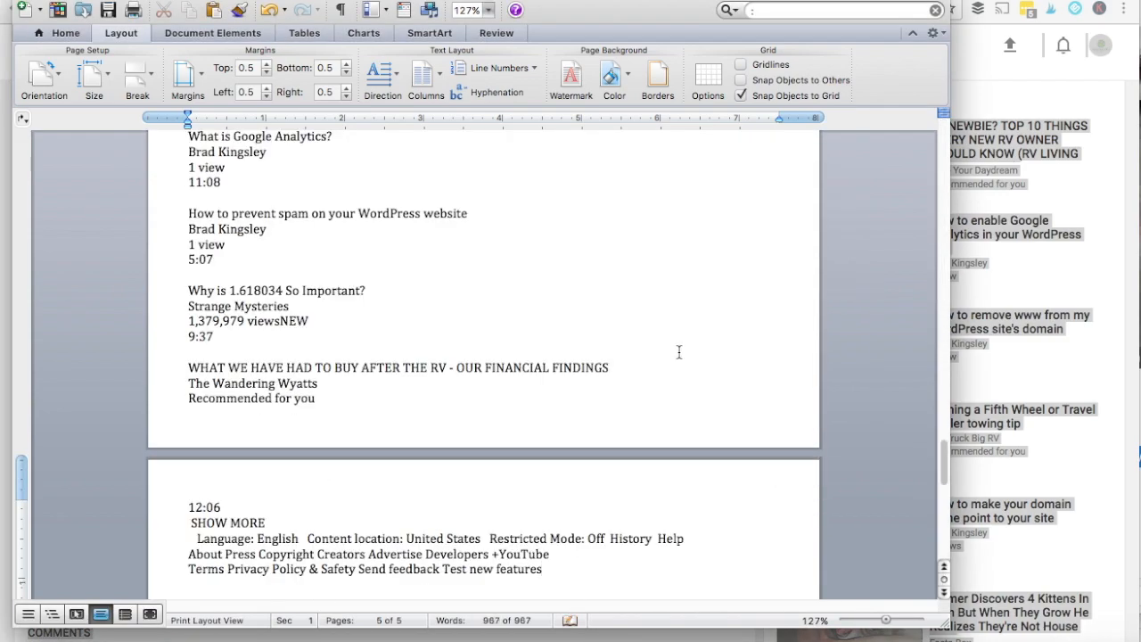
Scroll the pasted text, cutting it down to the timestamped transcript lines.
{"action": "scroll", "scroll_direction": "down", "scroll_amount": 3}
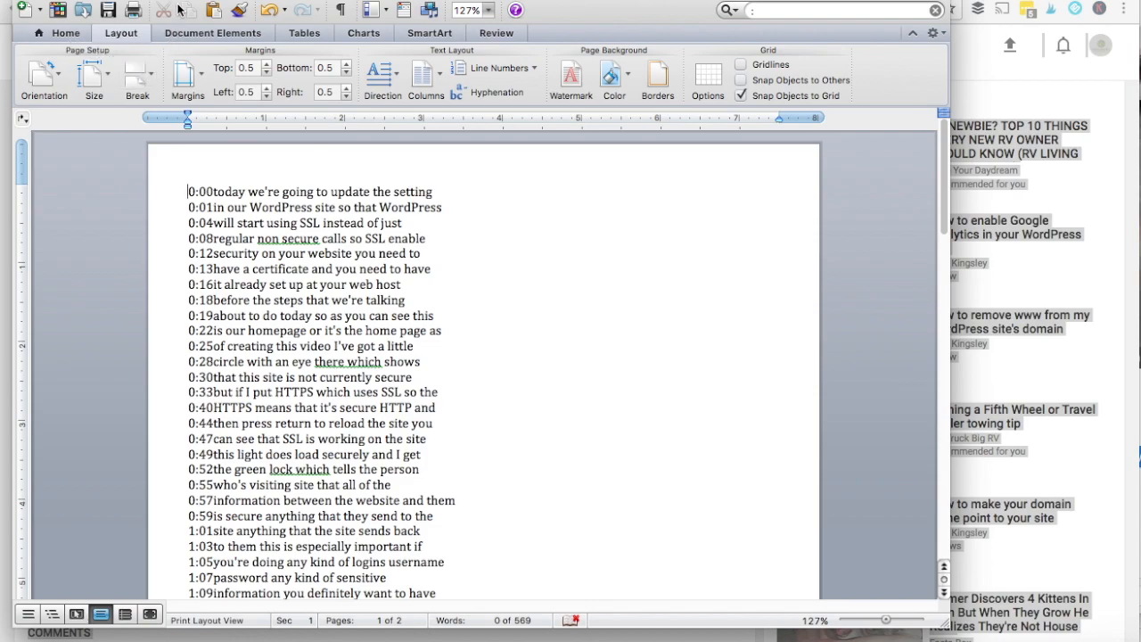
Open Find and Replace and delete every 1 from the timestamps.
{"action": "right_click", "coordinate": [205, 191]}
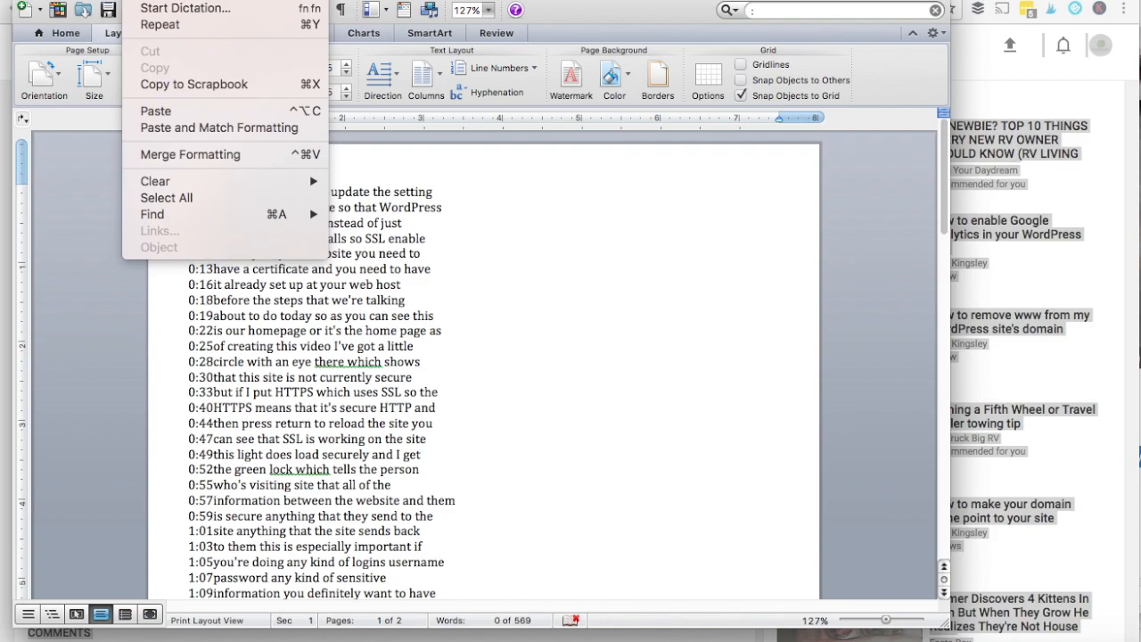
{"action": "mouse_move", "coordinate": [166, 197]}
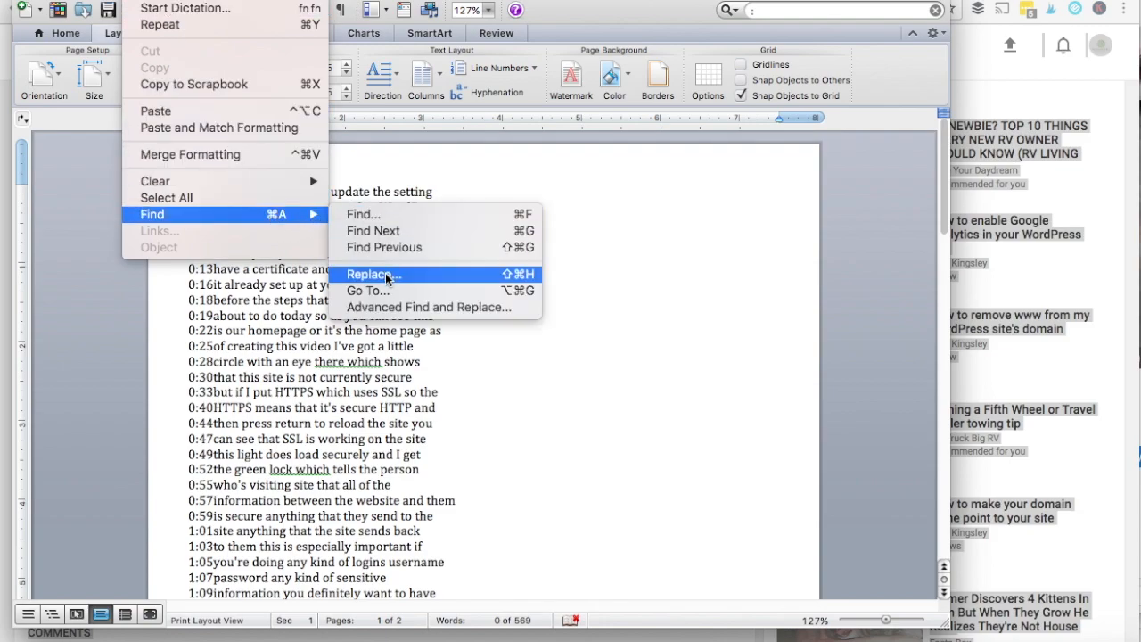
{"action": "left_click", "coordinate": [368, 274]}
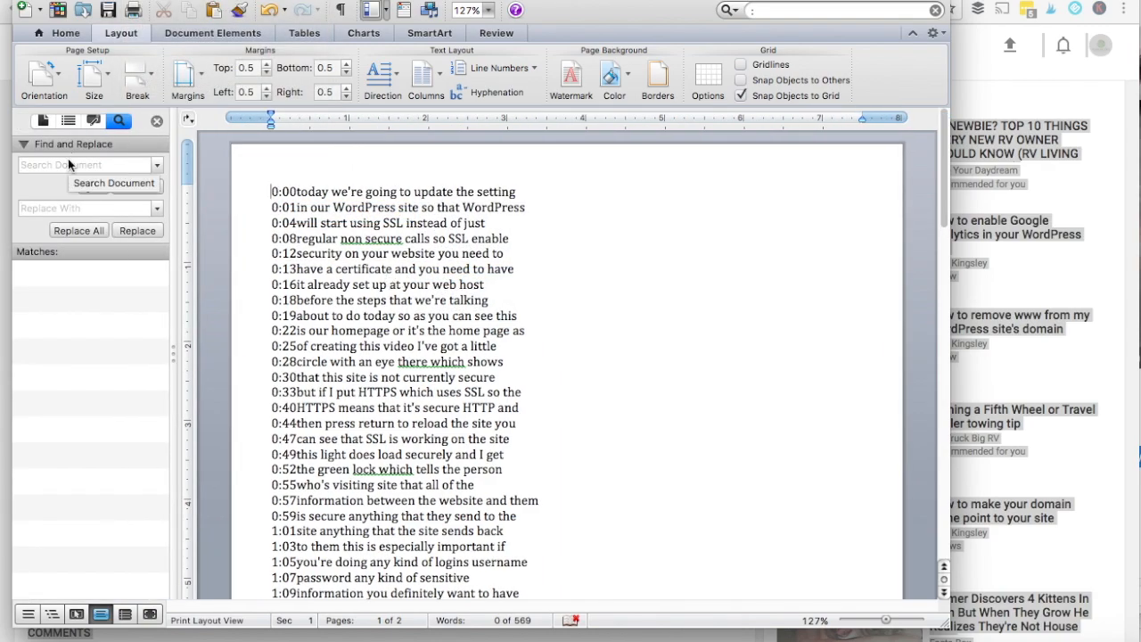
{"action": "type", "text": "1"}
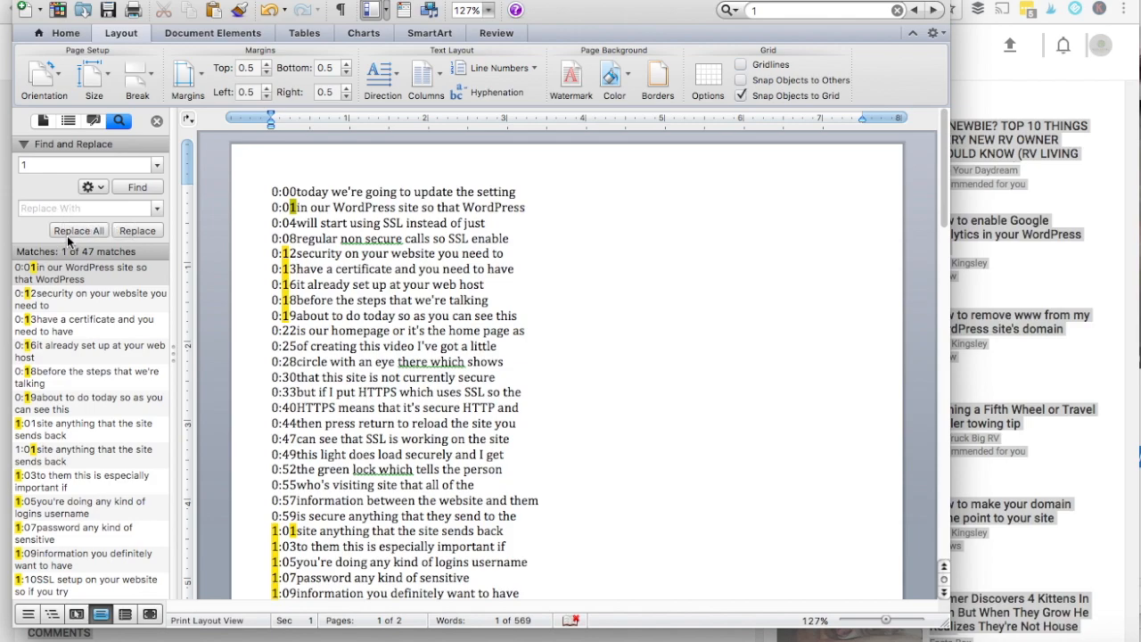
{"action": "left_click", "coordinate": [78, 230]}
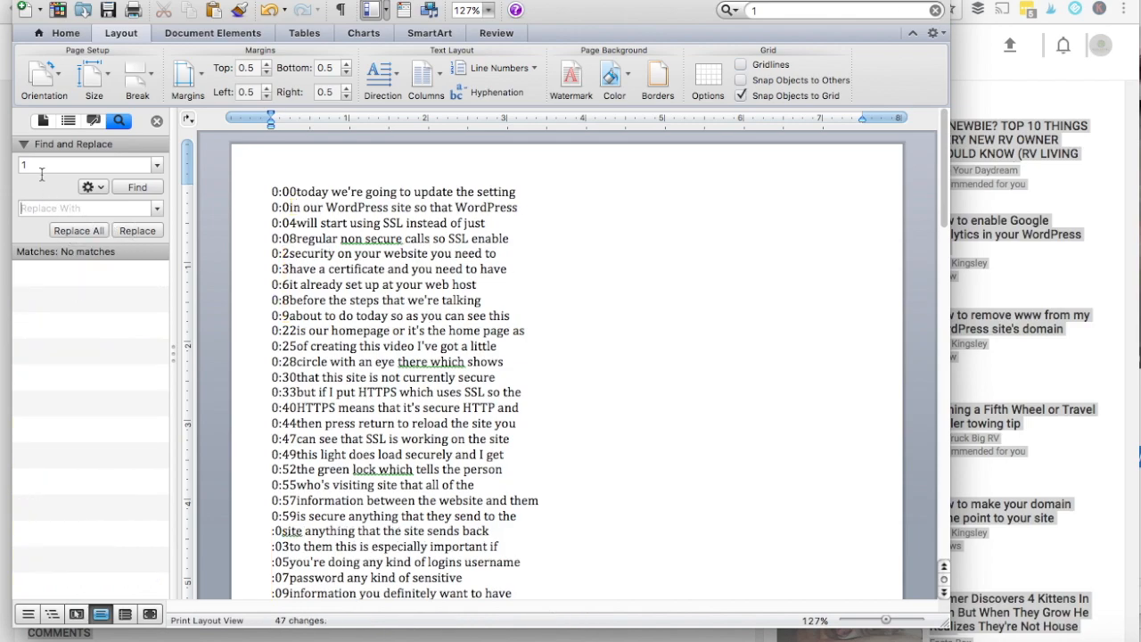
Delete the remaining timestamp digits, such as 2, 7 and 0, with Replace All.
{"action": "type", "text": "2"}
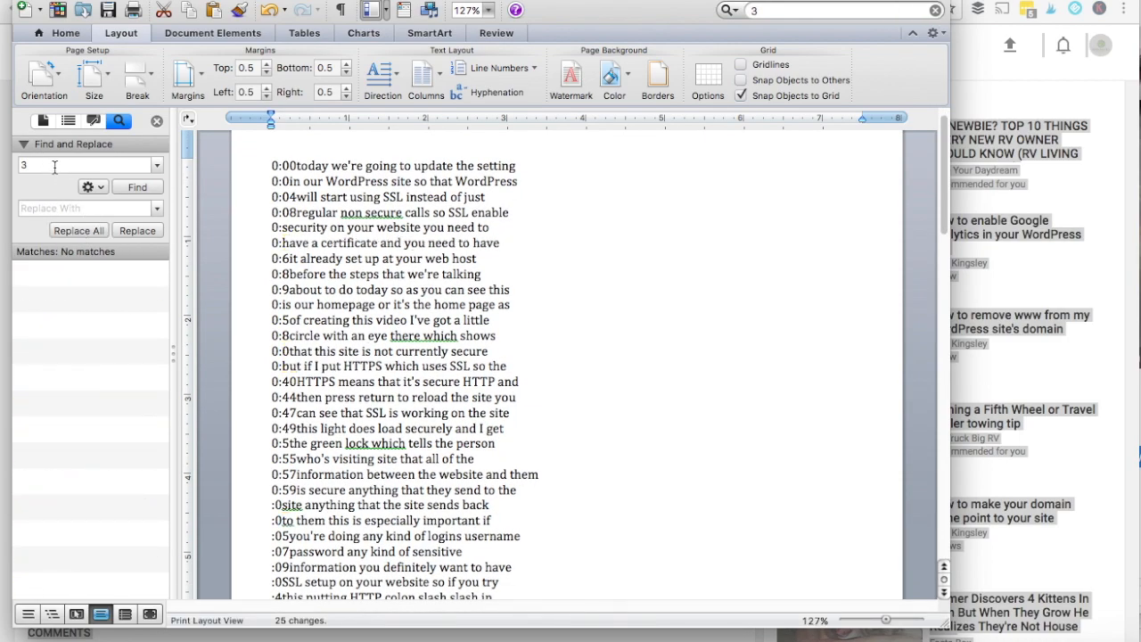
{"action": "left_click", "coordinate": [78, 230]}
{"action": "type", "text": "5"}
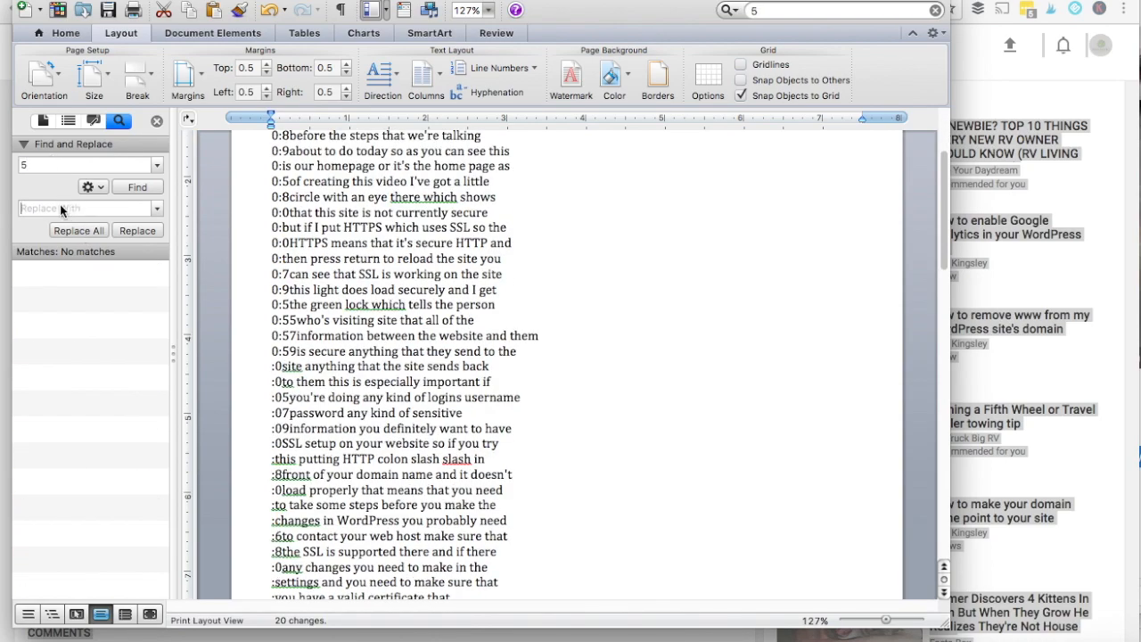
{"action": "scroll", "scroll_direction": "down", "scroll_amount": 3}
{"action": "type", "text": "6"}
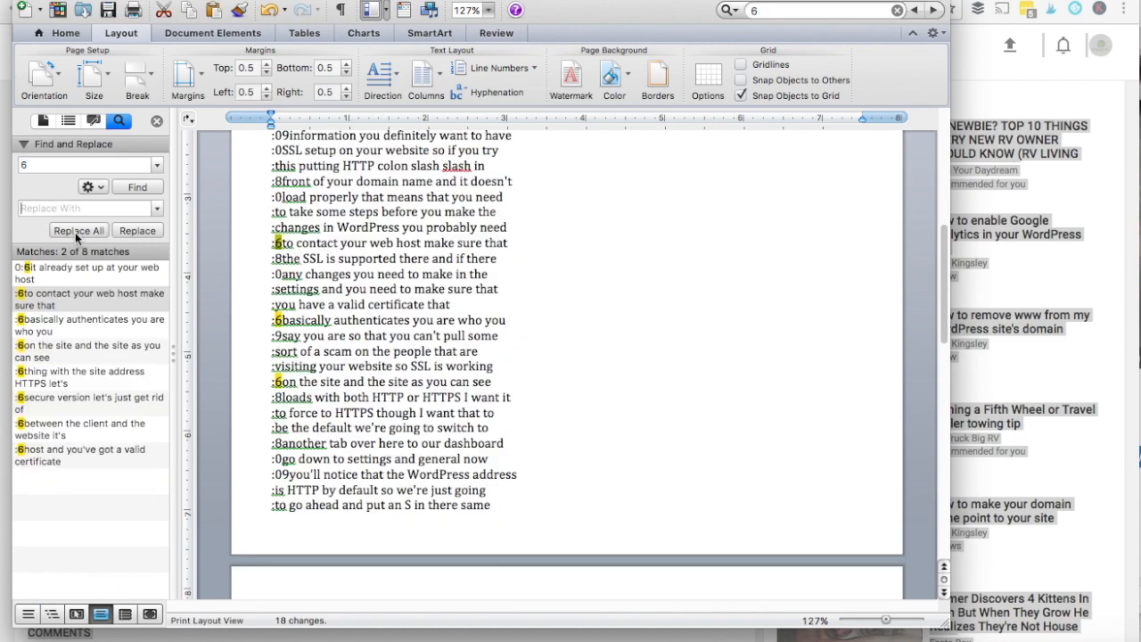
{"action": "type", "text": "7"}
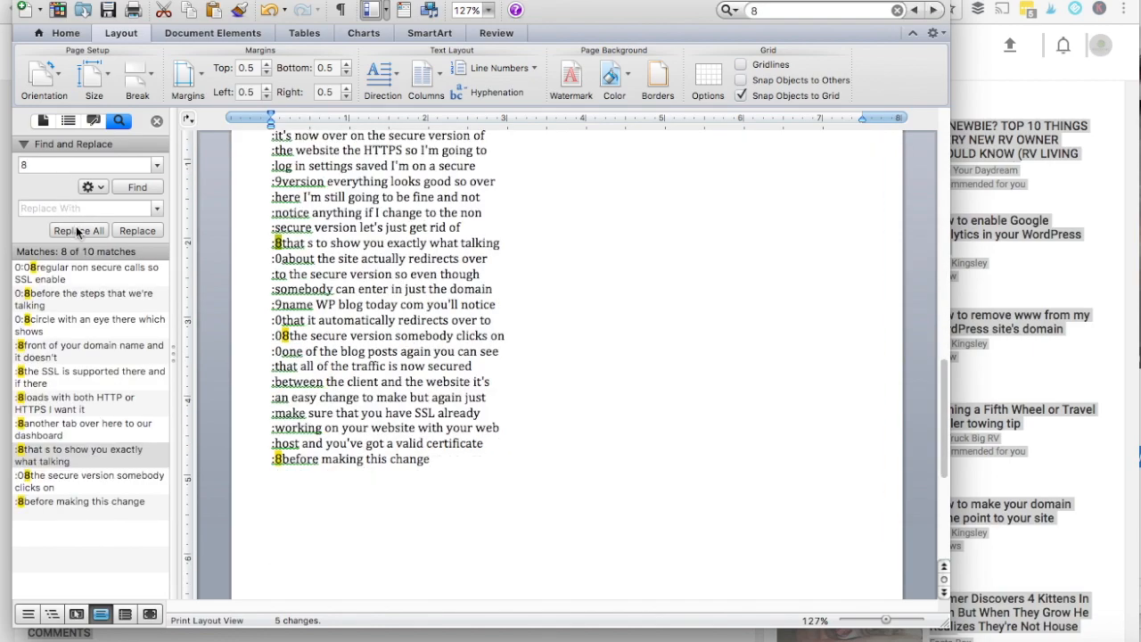
{"action": "left_click", "coordinate": [78, 230]}
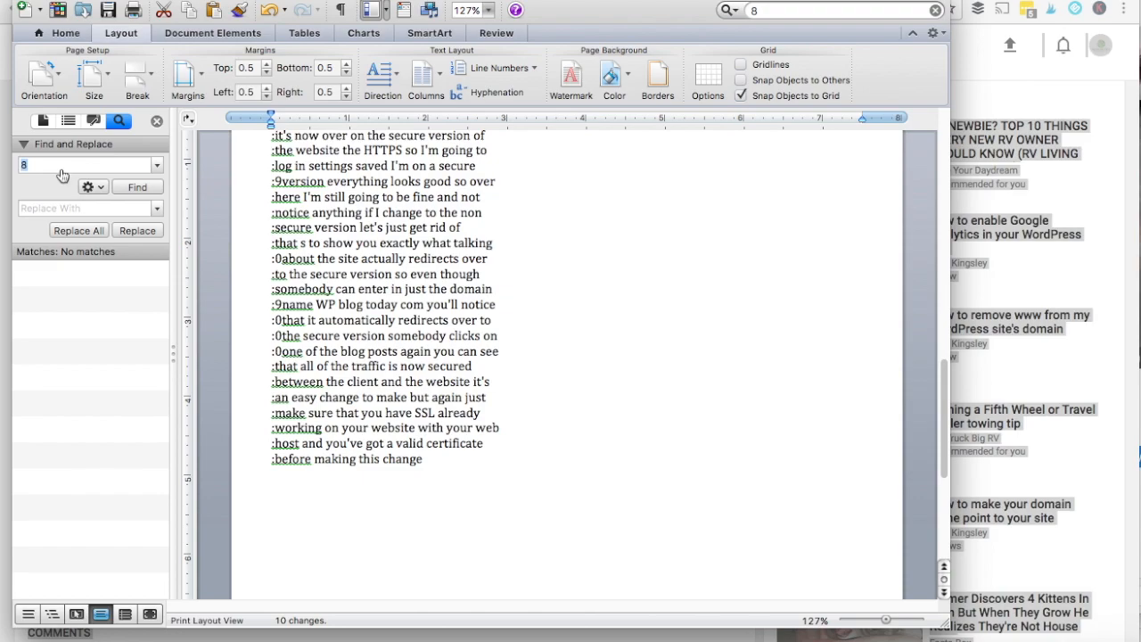
{"action": "left_click", "coordinate": [78, 230]}
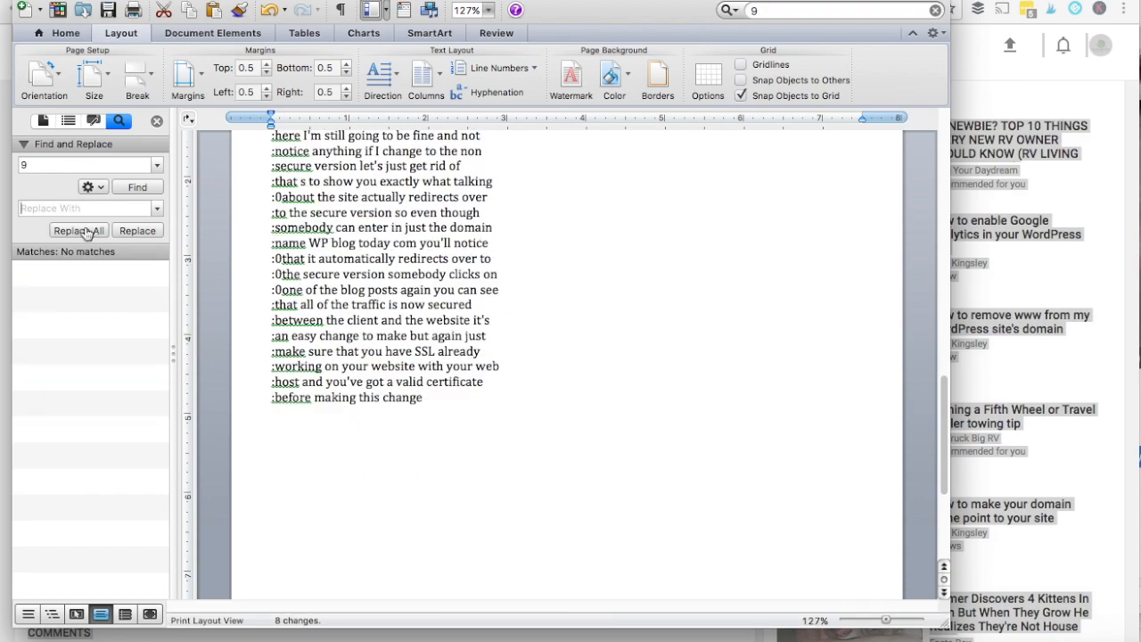
{"action": "type", "text": "0"}
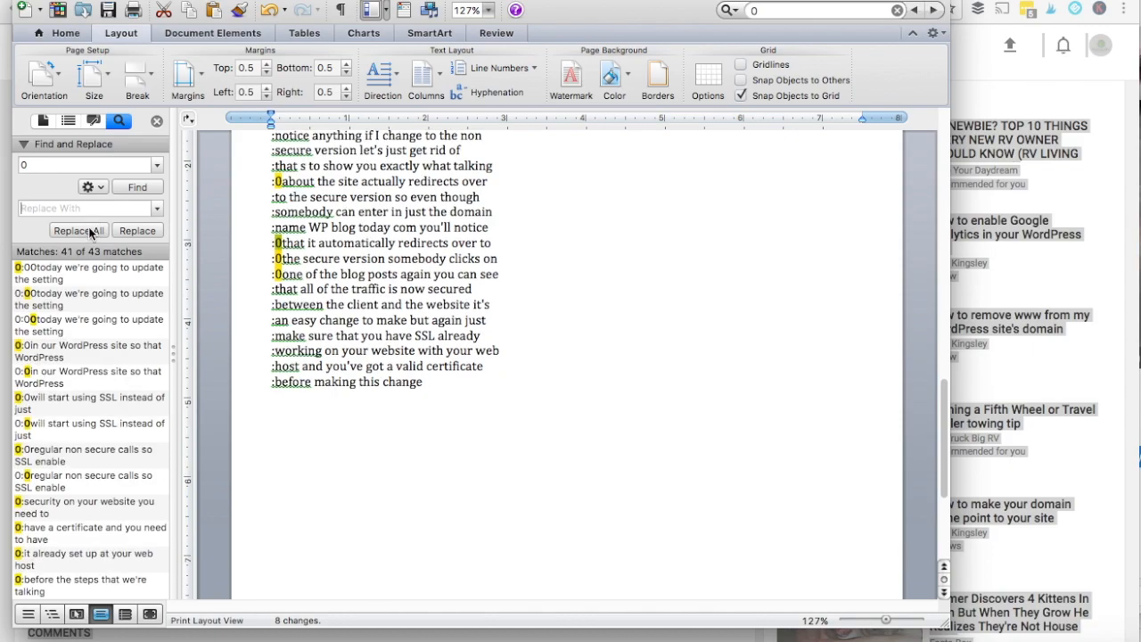
{"action": "left_click", "coordinate": [78, 230]}
{"action": "type", "text": ":"}
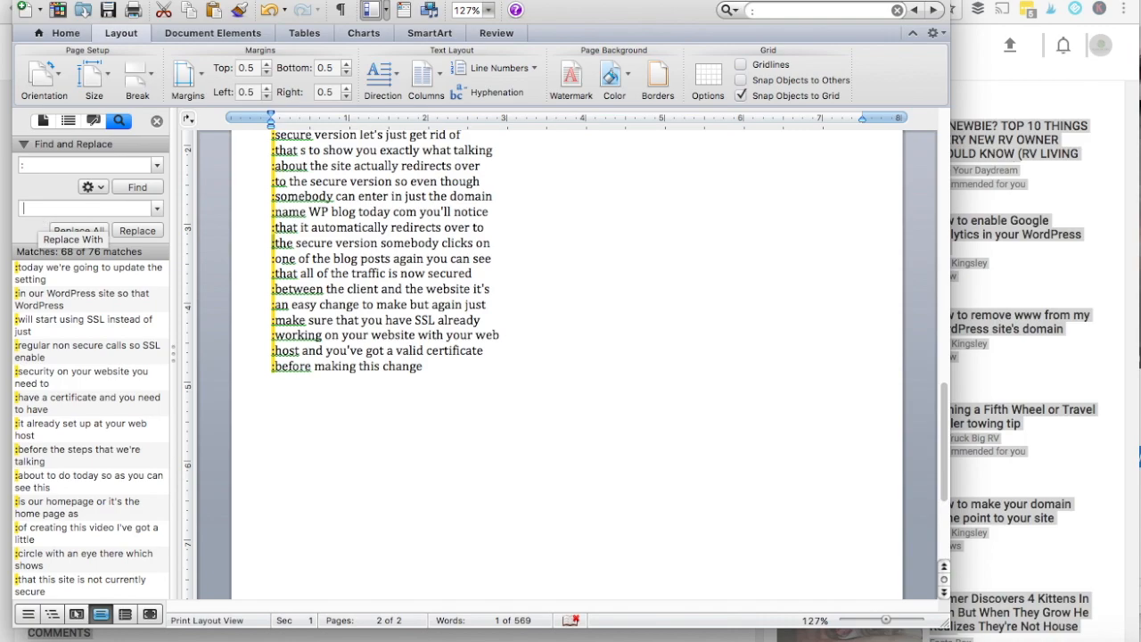
Replace every colon with nothing, check the result, and select the whole transcript.
{"action": "left_click", "coordinate": [79, 230]}
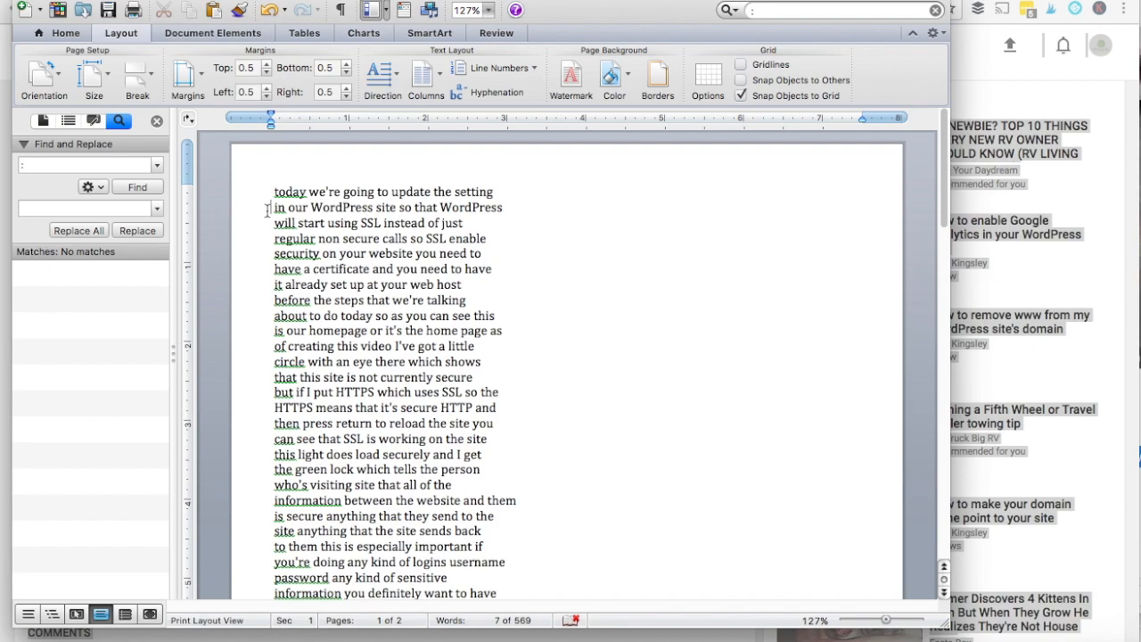
{"action": "scroll", "scroll_direction": "down", "scroll_amount": 3}
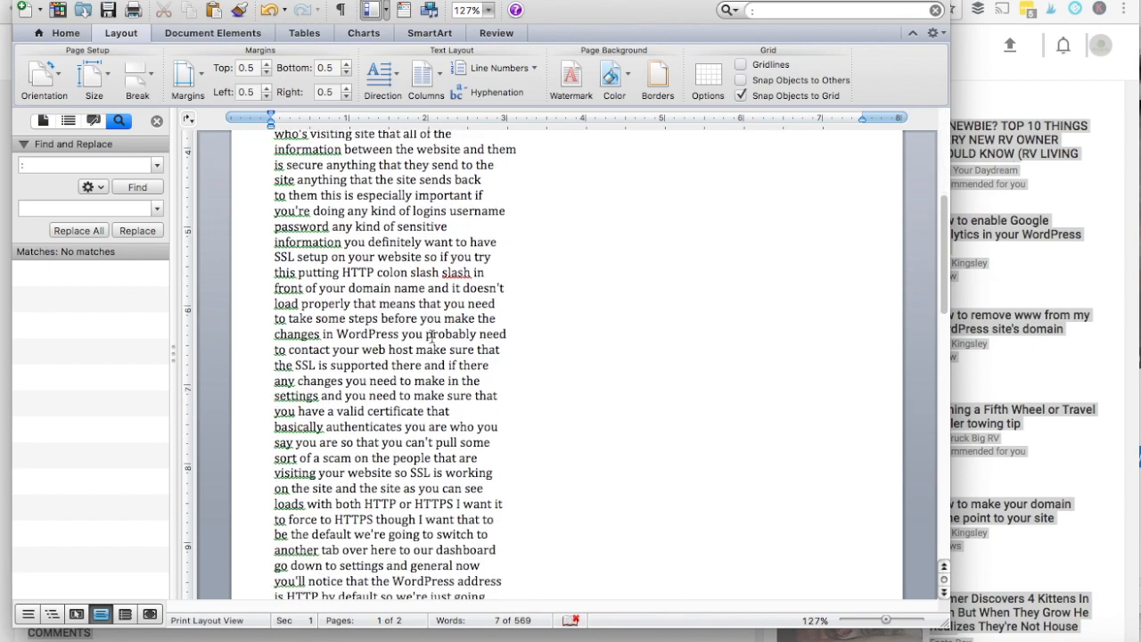
{"action": "scroll", "scroll_direction": "down", "scroll_amount": 3}
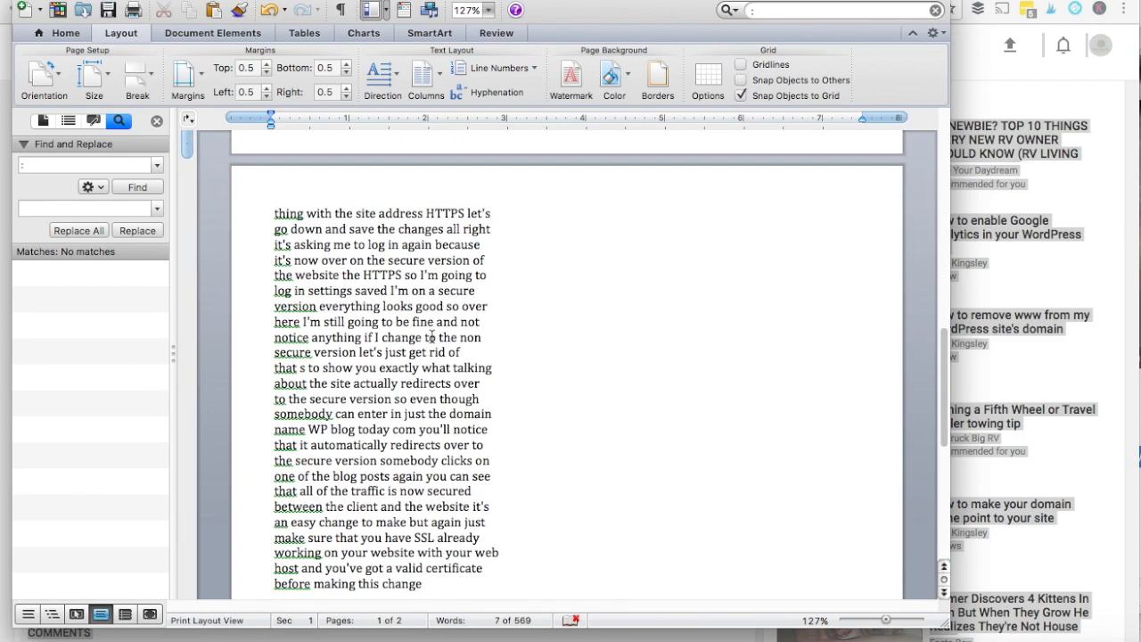
{"action": "scroll", "scroll_direction": "up", "scroll_amount": 3}
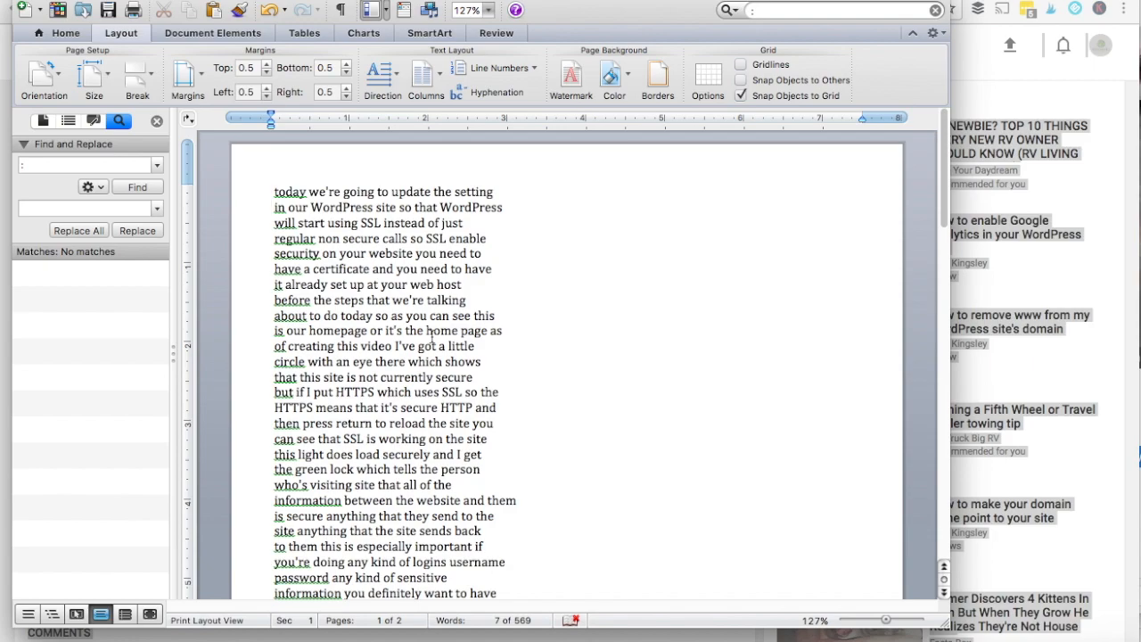
{"action": "left_click", "coordinate": [272, 207]}
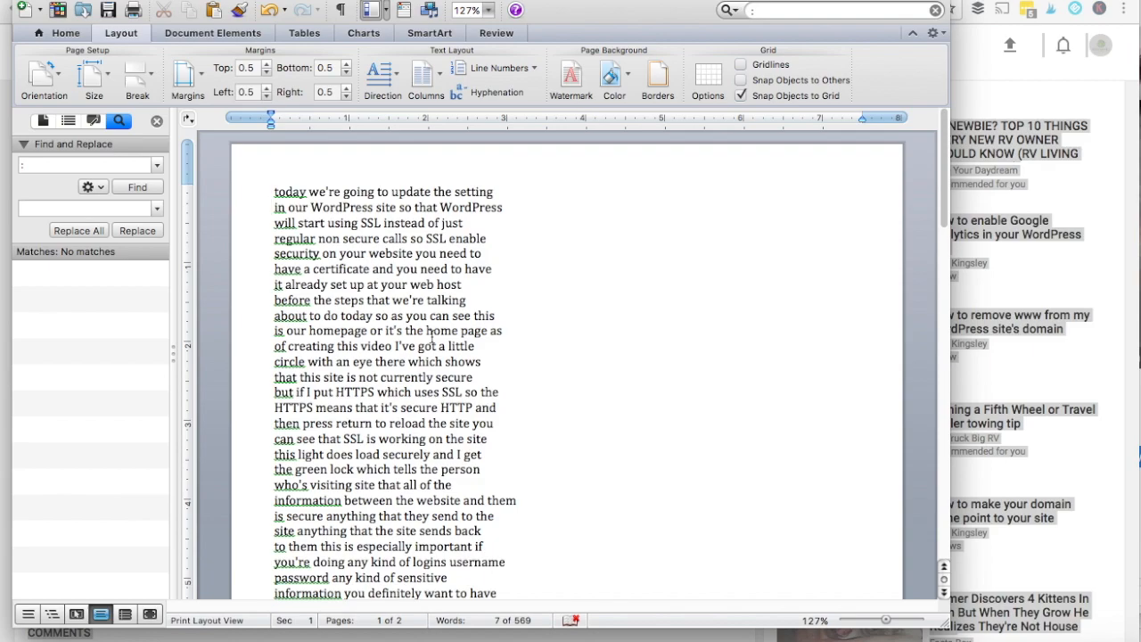
{"action": "left_click", "coordinate": [272, 207]}
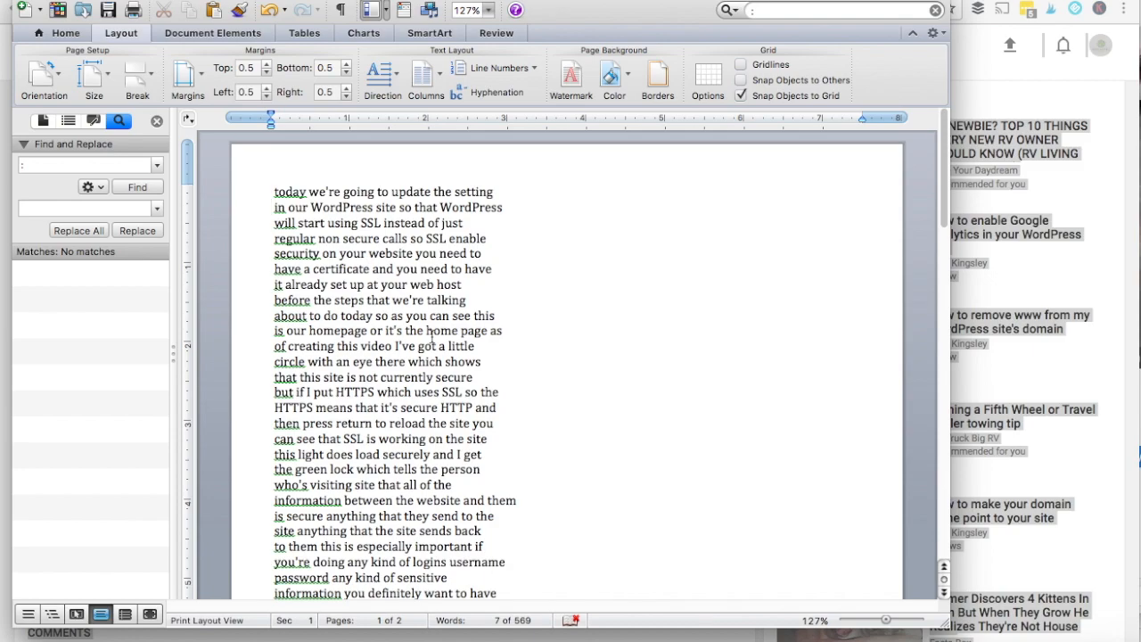
{"action": "left_click", "coordinate": [273, 207]}
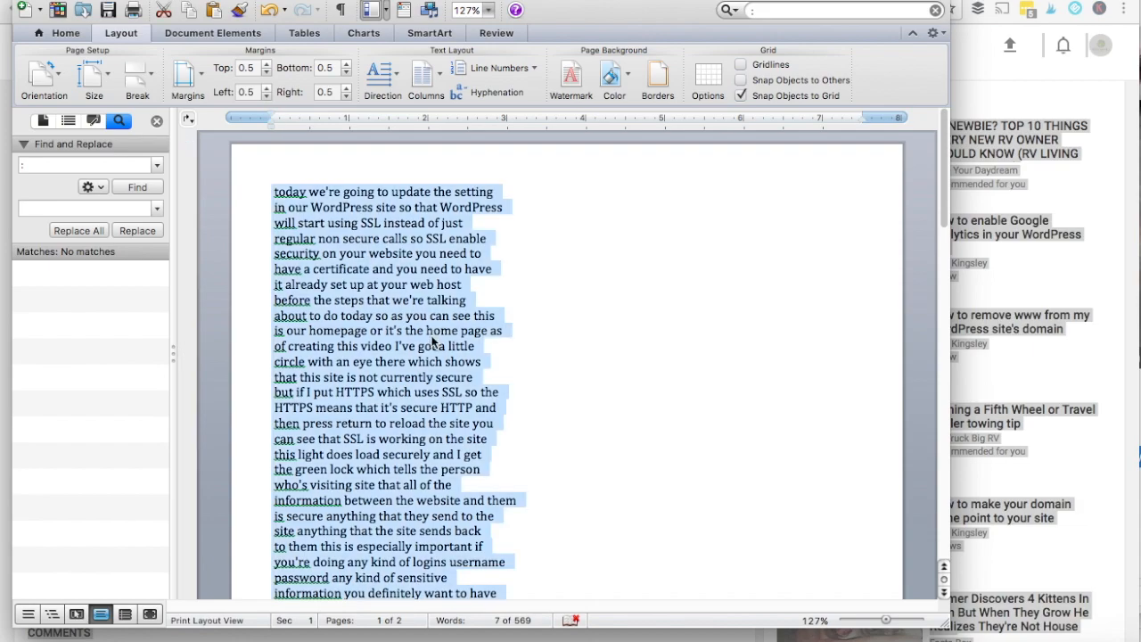
Copy the selected cleaned transcript from Word.
{"action": "right_click", "coordinate": [401, 330]}
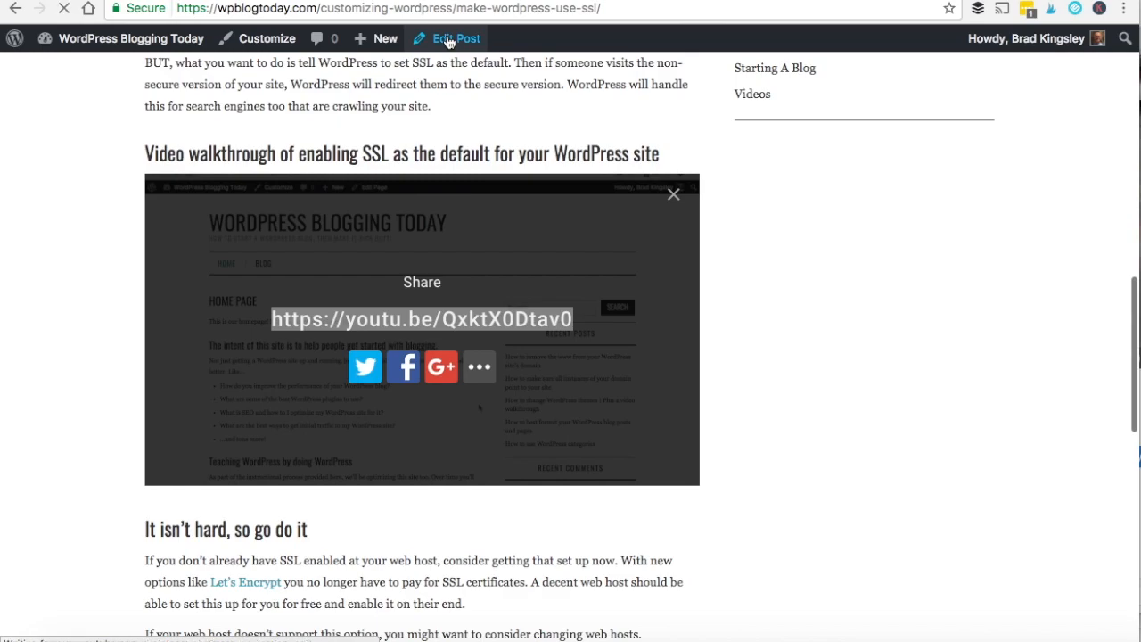
Open the SSL post in the editor and scroll to the 'Happy hosting!' paragraph.
{"action": "left_click", "coordinate": [447, 38]}
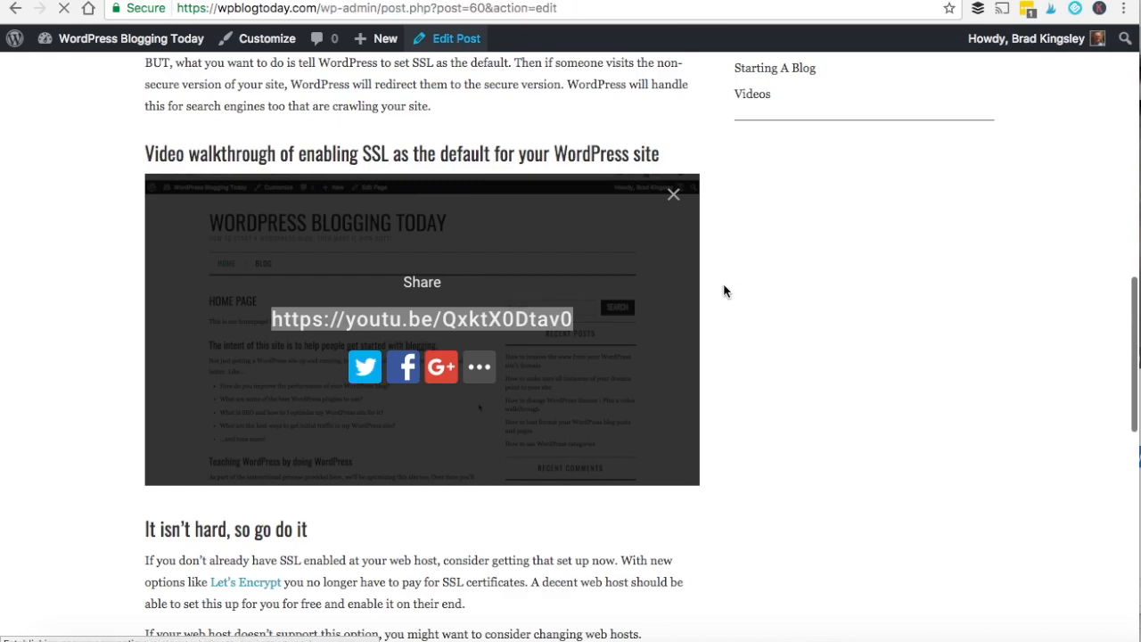
{"action": "left_click", "coordinate": [673, 195]}
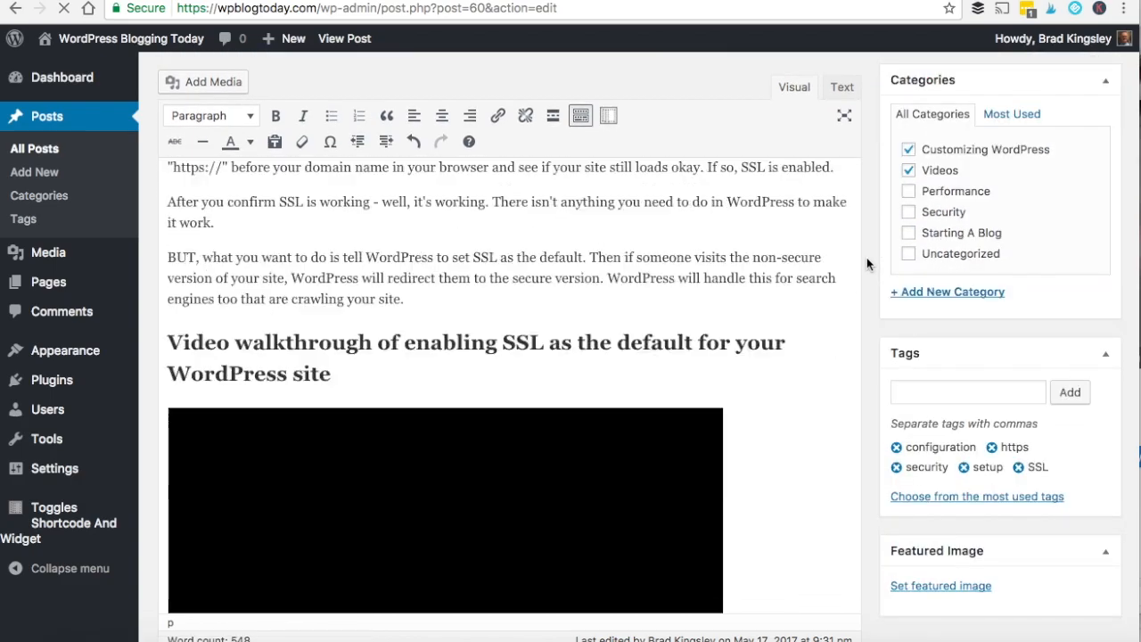
{"action": "scroll", "scroll_direction": "down", "scroll_amount": 3}
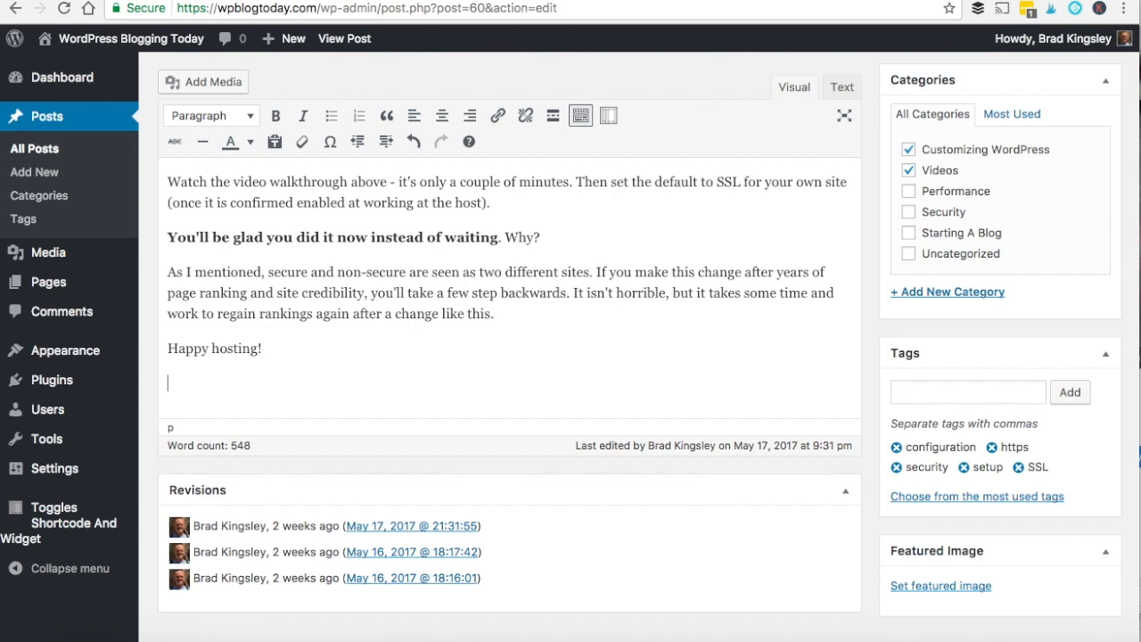
{"action": "mouse_move", "coordinate": [646, 201]}
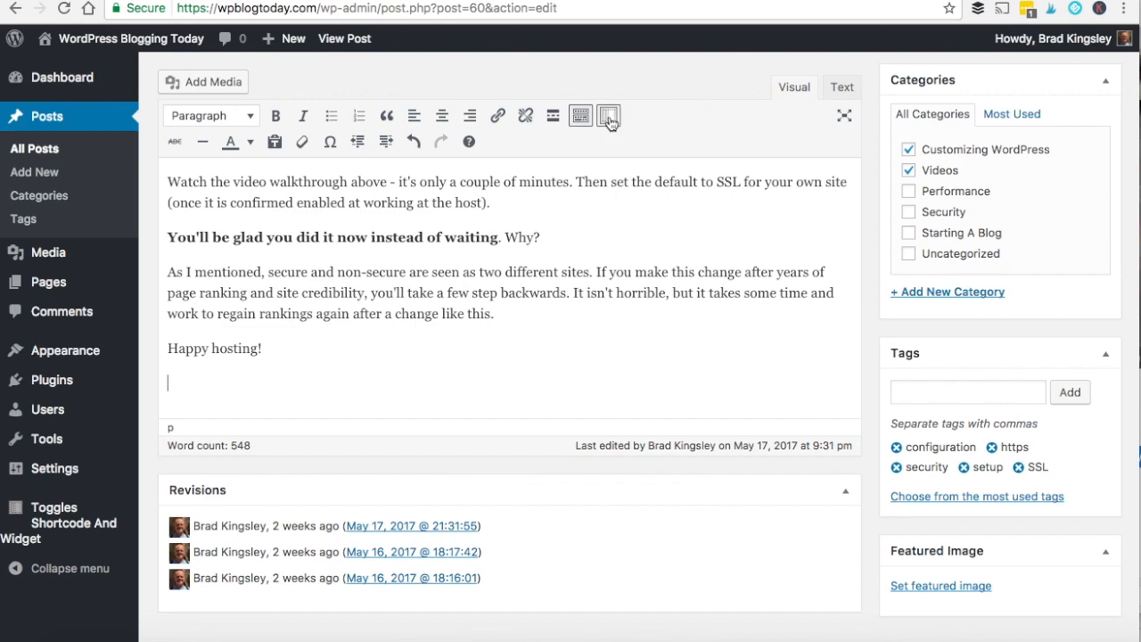
{"action": "left_click", "coordinate": [607, 116]}
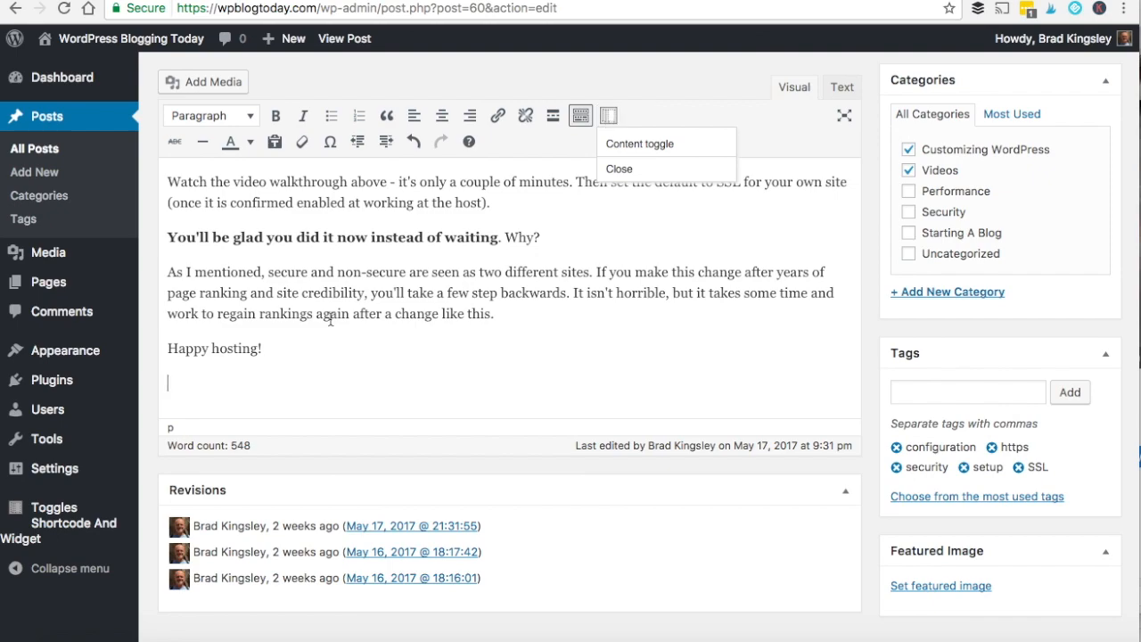
{"action": "mouse_move", "coordinate": [51, 380]}
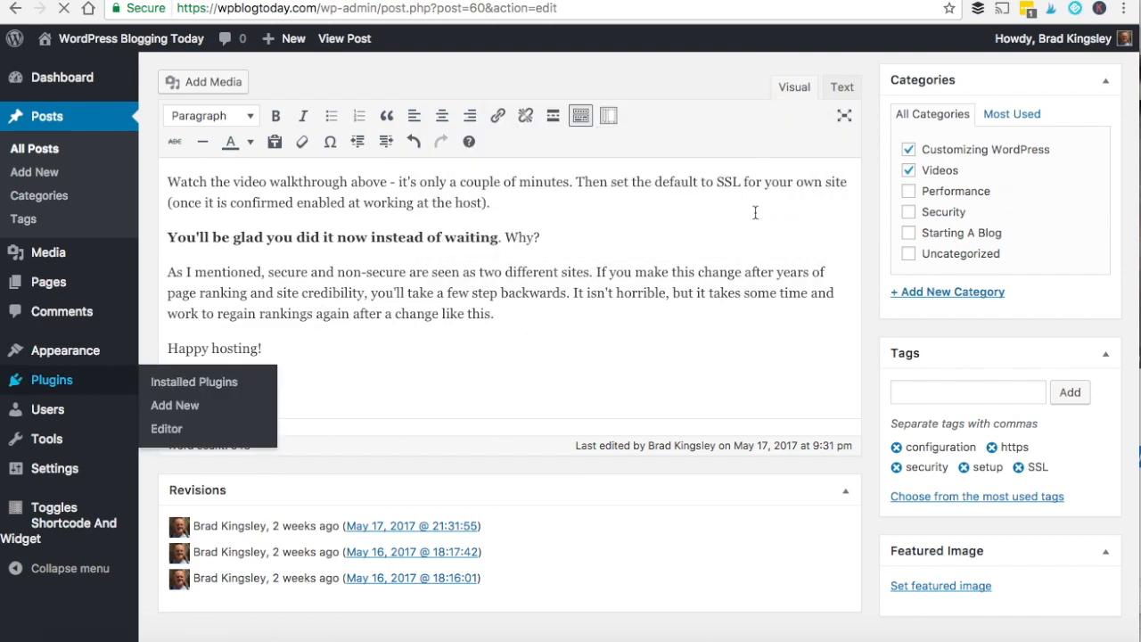
{"action": "left_click", "coordinate": [194, 381]}
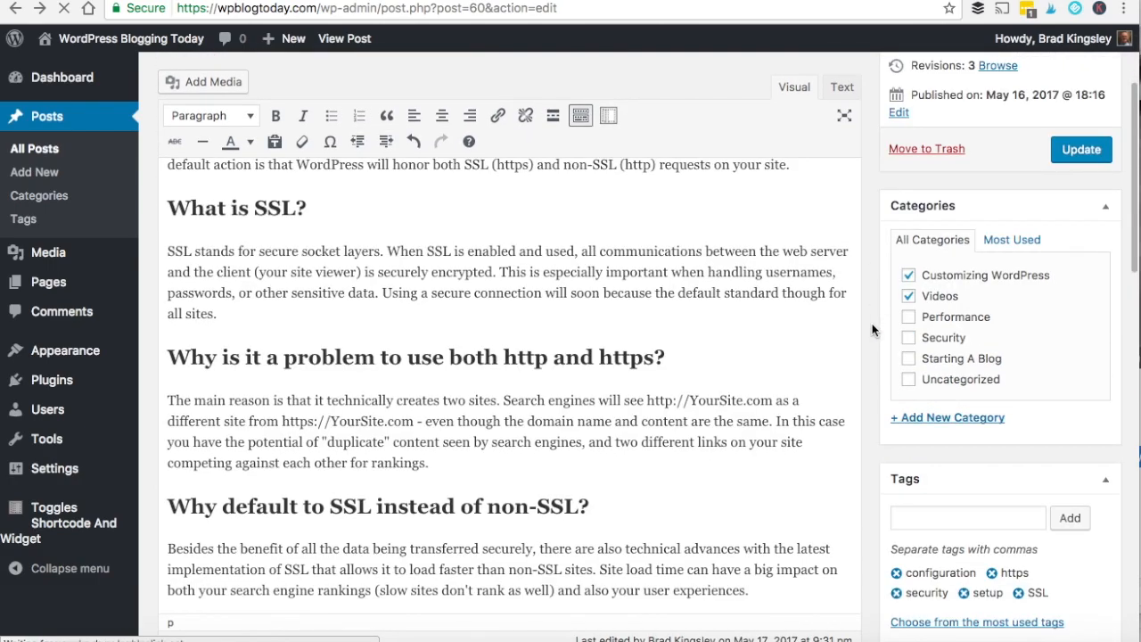
{"action": "scroll", "scroll_direction": "down", "scroll_amount": 3}
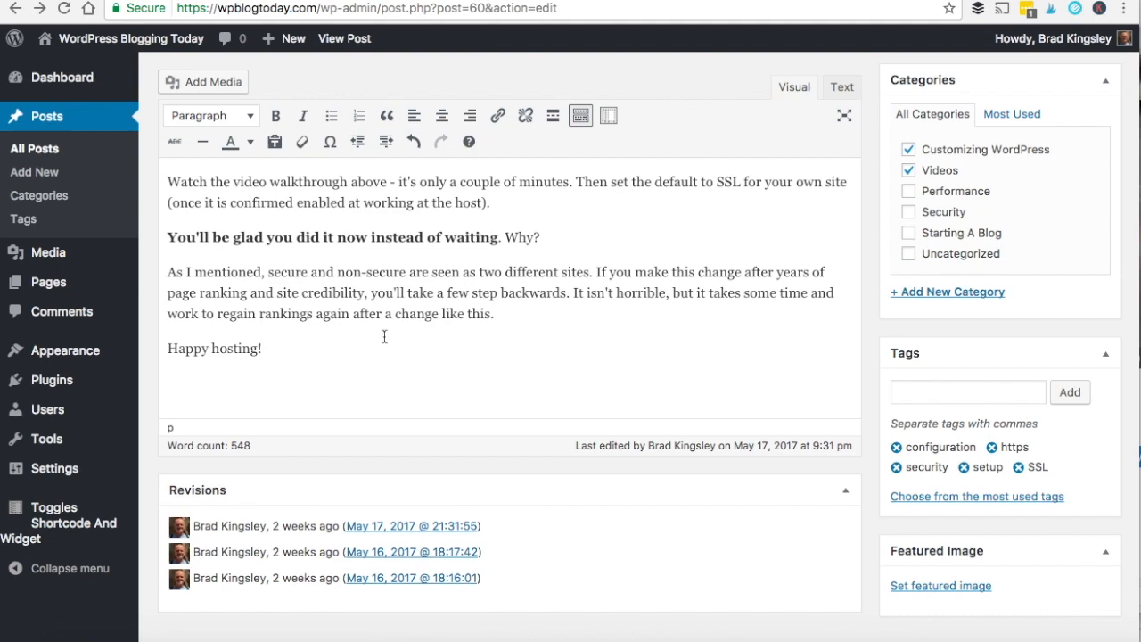
{"action": "mouse_move", "coordinate": [608, 115]}
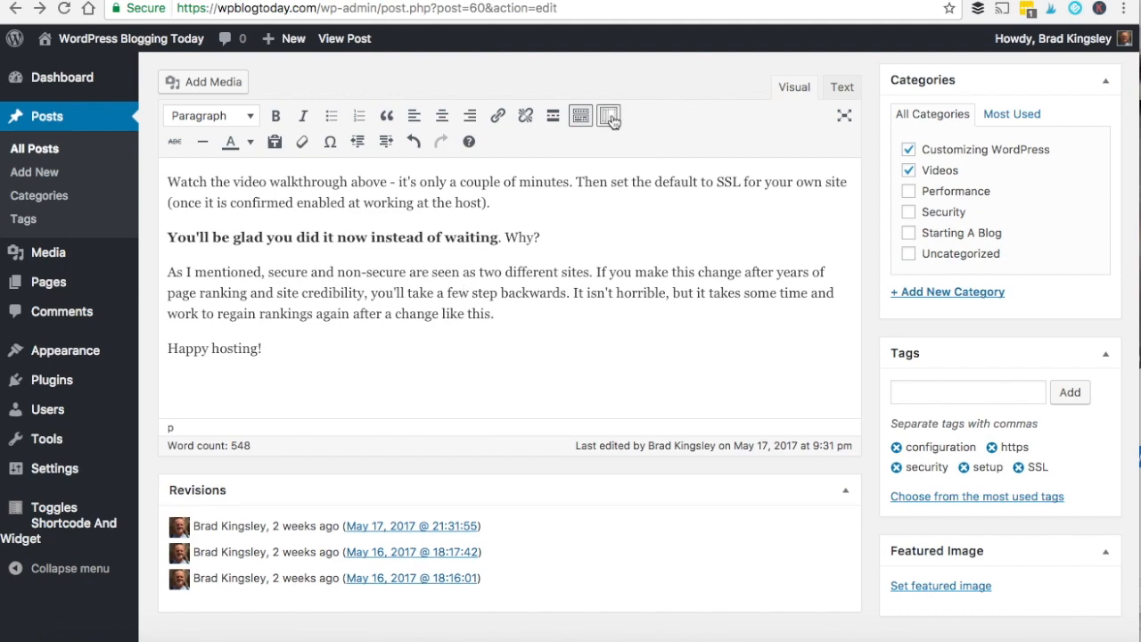
Insert a closed 'Video Transcript' content toggle with a YouTube icon holding the transcript.
{"action": "left_click", "coordinate": [609, 116]}
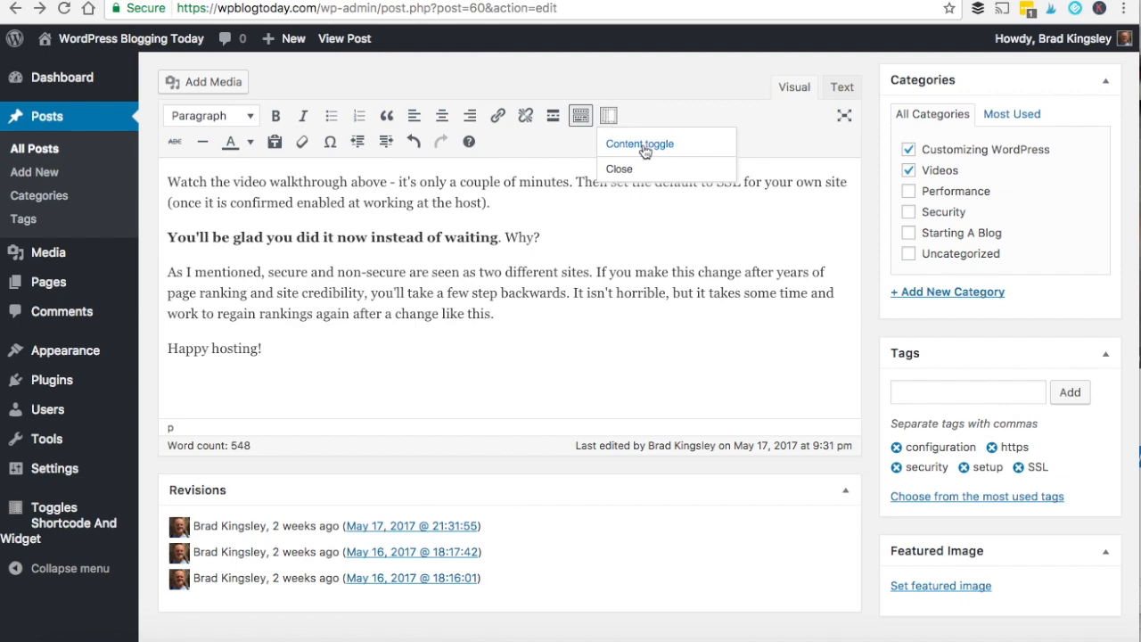
{"action": "left_click", "coordinate": [639, 144]}
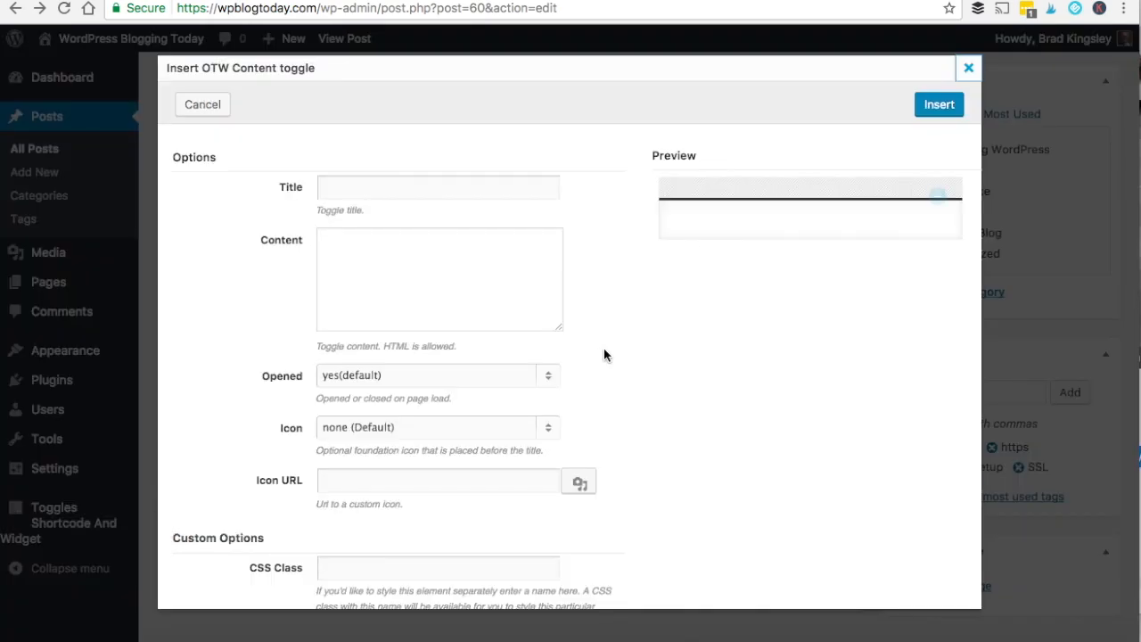
{"action": "type", "text": "V"}
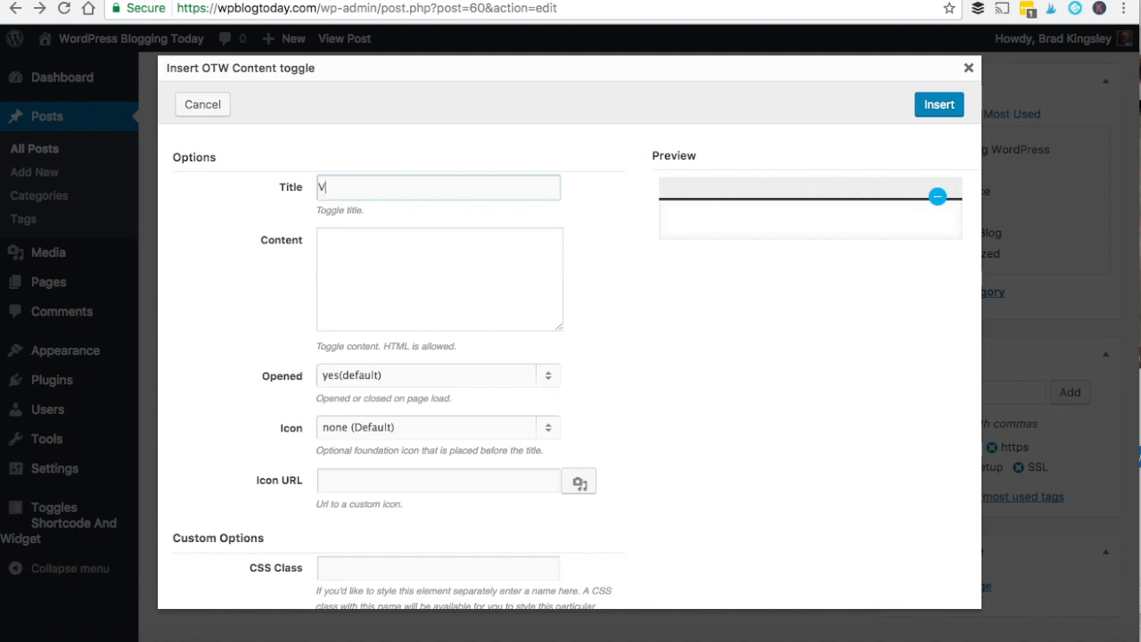
{"action": "type", "text": "ideo Transcript"}
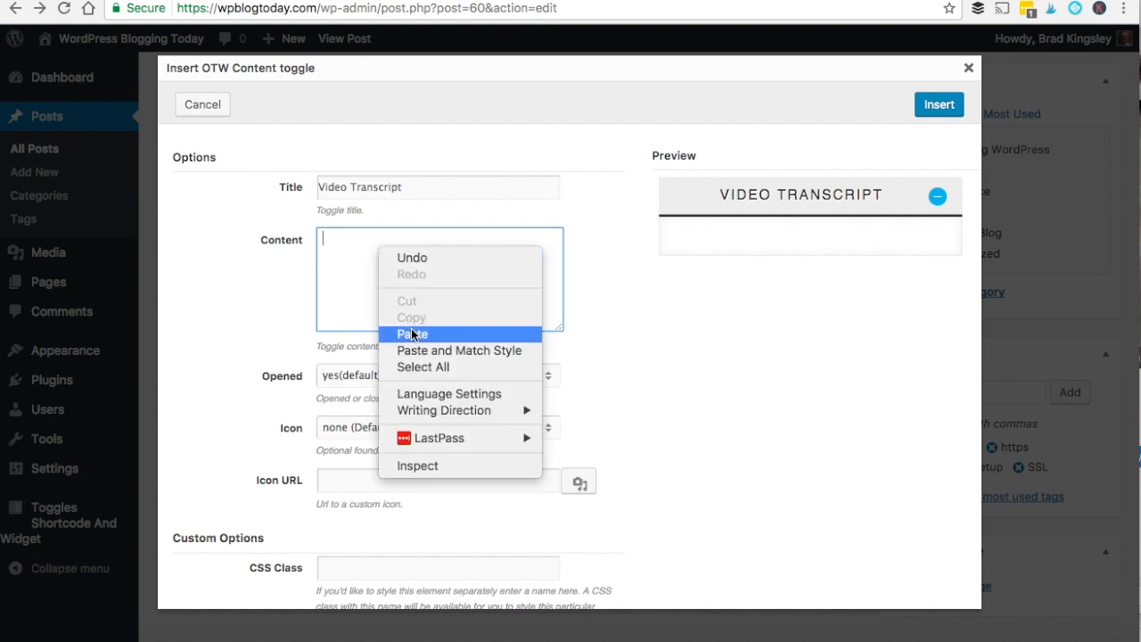
{"action": "left_click", "coordinate": [411, 333]}
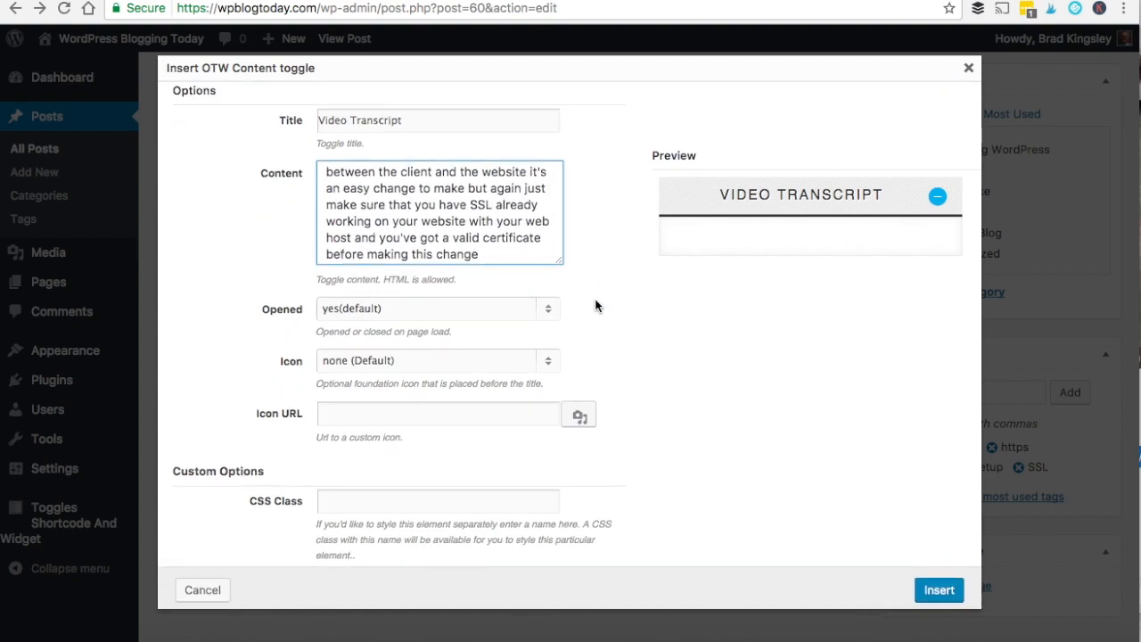
{"action": "left_click", "coordinate": [437, 309]}
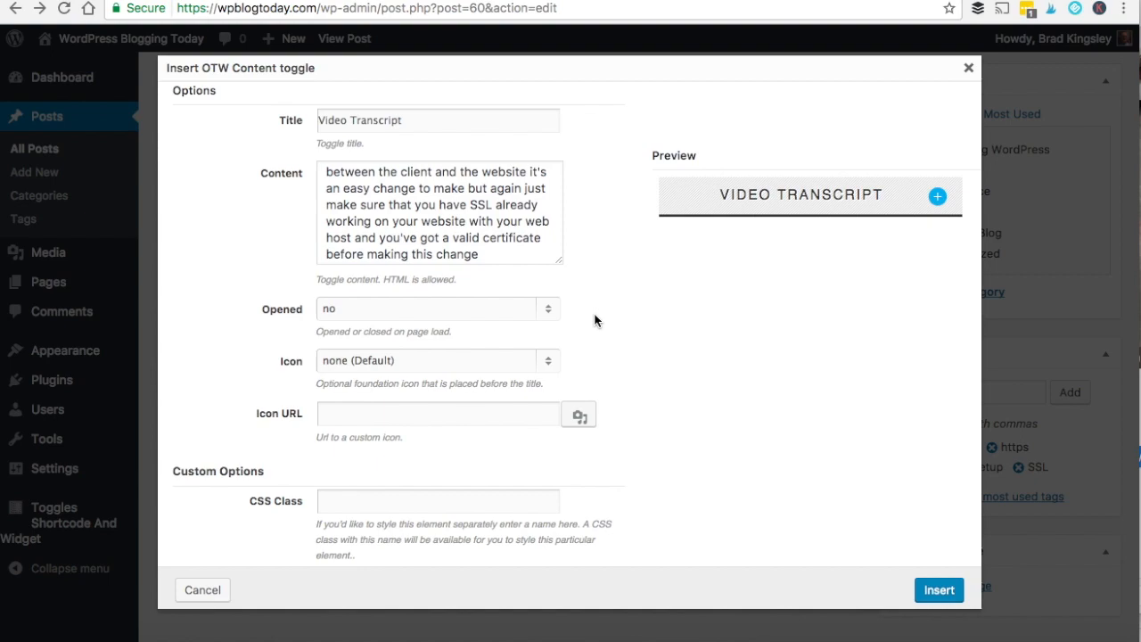
{"action": "mouse_move", "coordinate": [579, 337]}
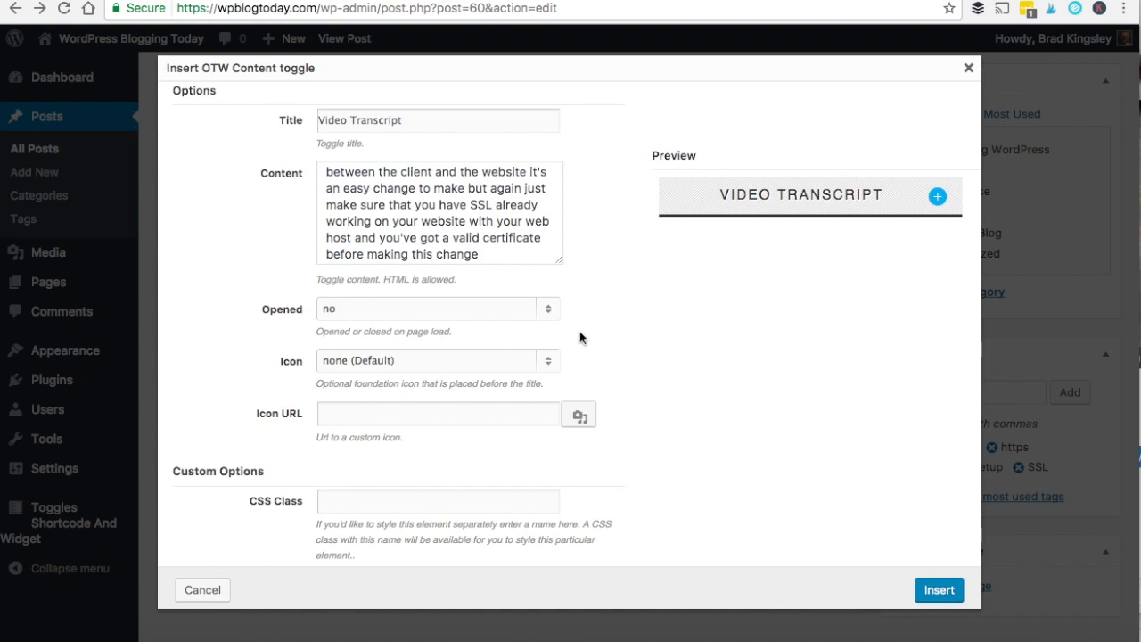
{"action": "left_click", "coordinate": [435, 360]}
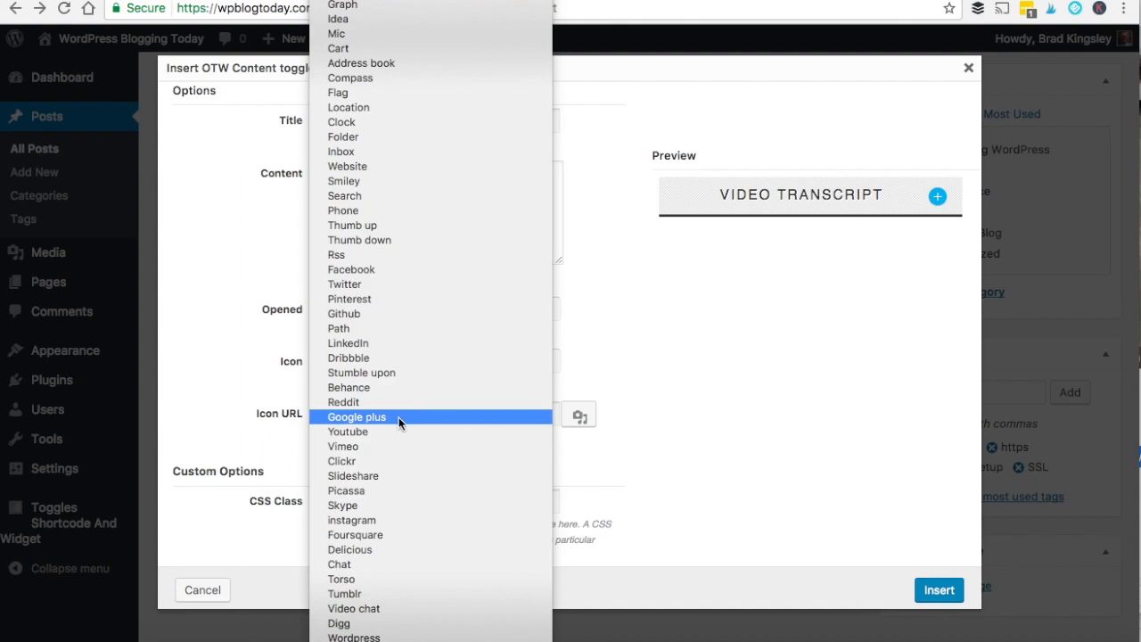
{"action": "left_click", "coordinate": [348, 431]}
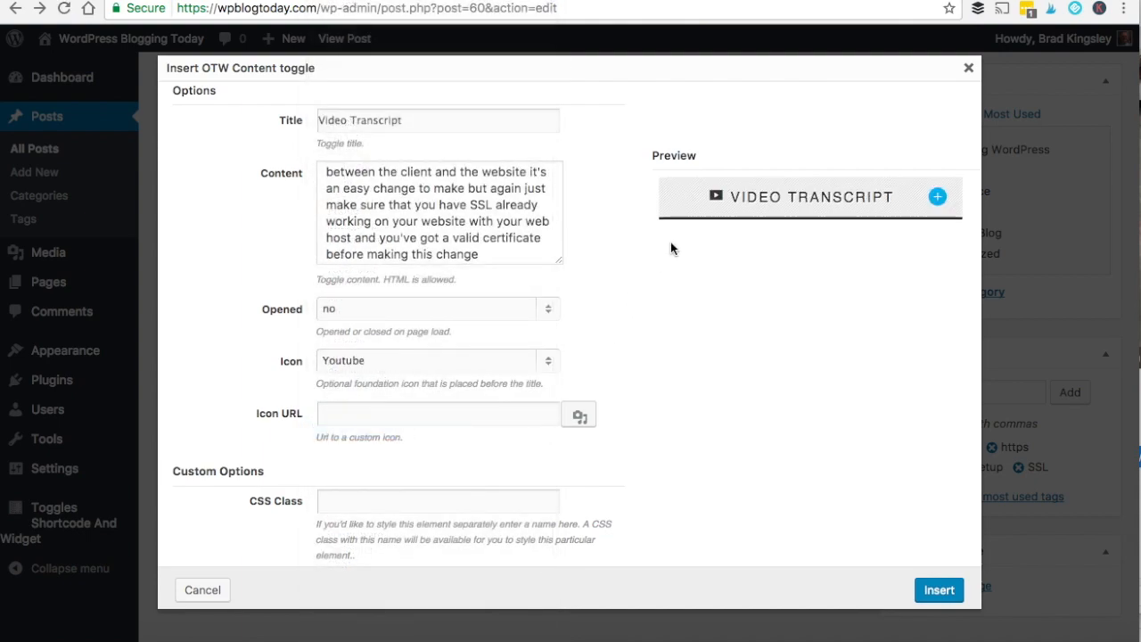
{"action": "mouse_move", "coordinate": [663, 241]}
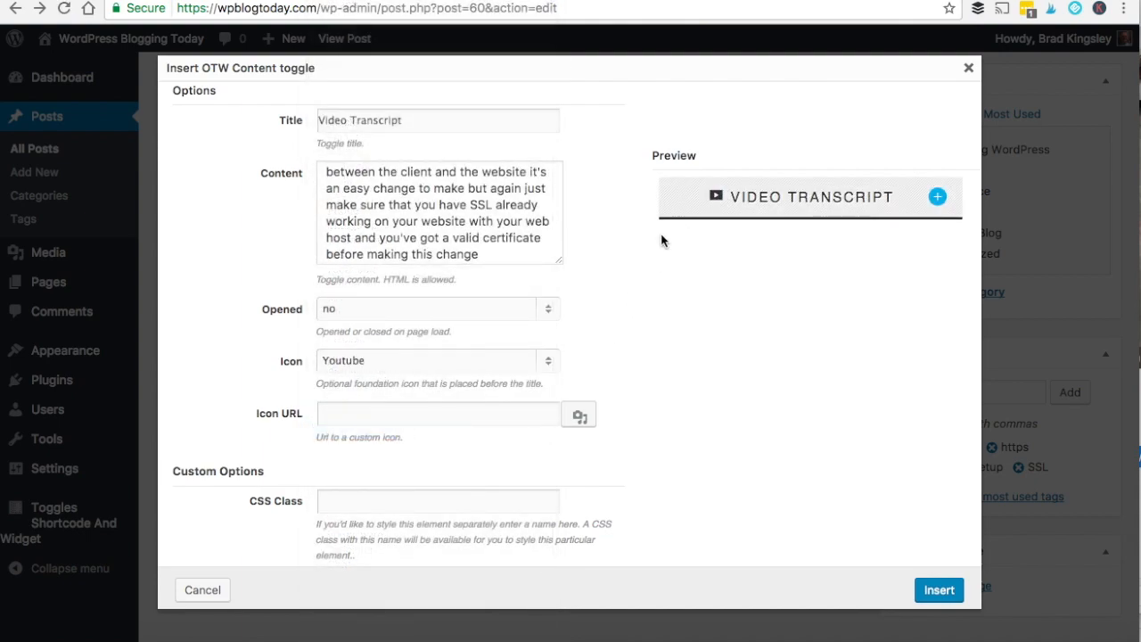
{"action": "mouse_move", "coordinate": [889, 466]}
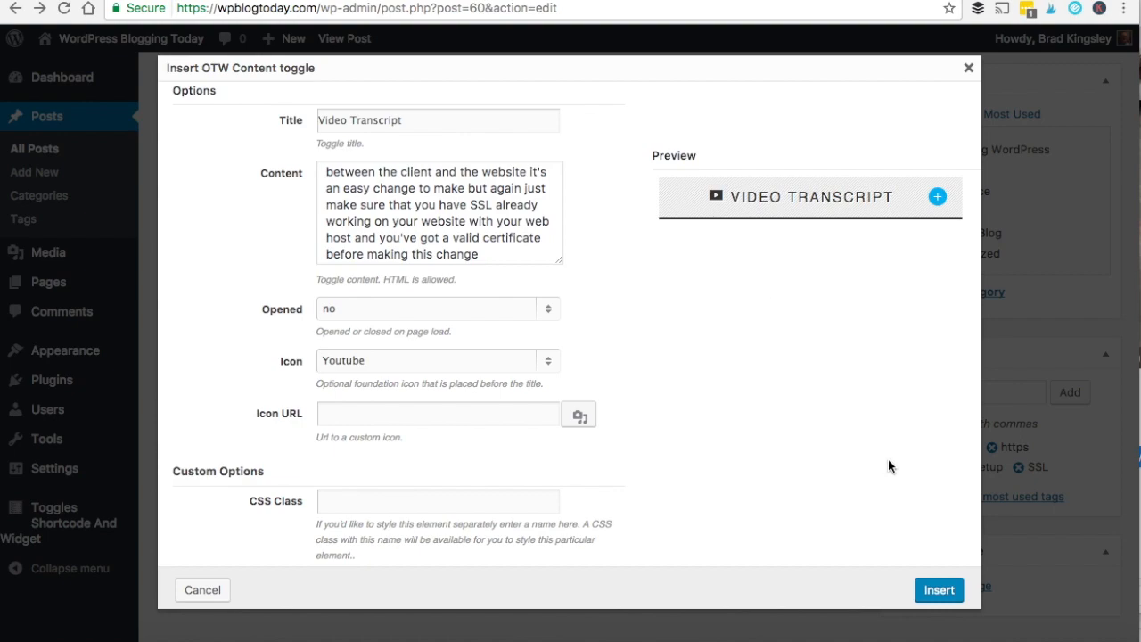
{"action": "left_click", "coordinate": [938, 589]}
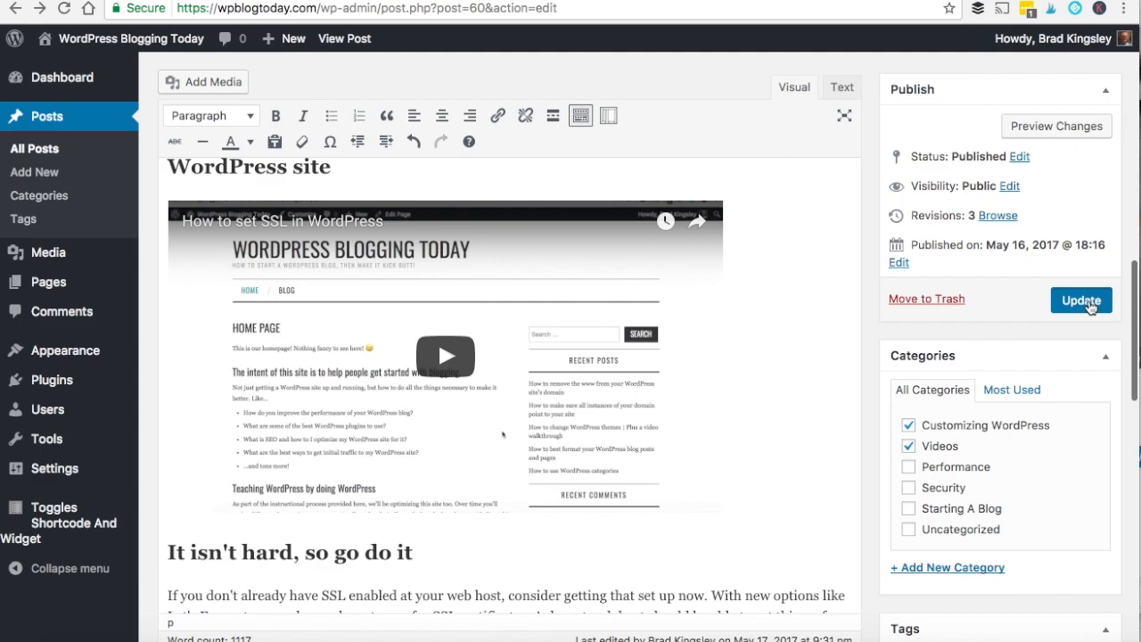
Update the published post and view it live.
{"action": "left_click", "coordinate": [1082, 299]}
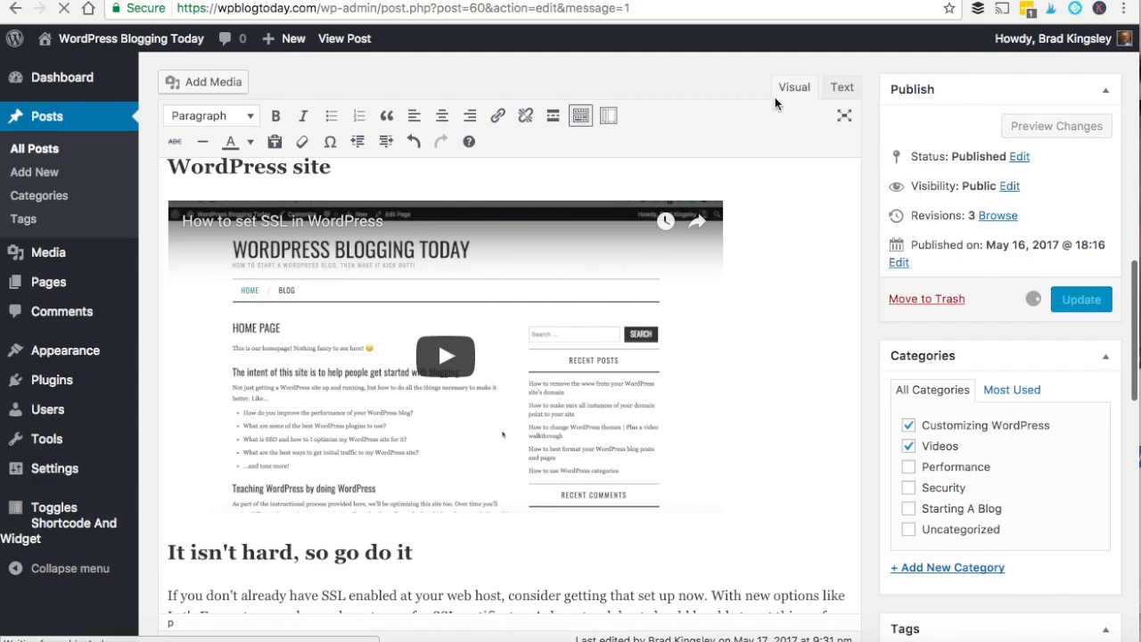
{"action": "left_click", "coordinate": [1081, 299]}
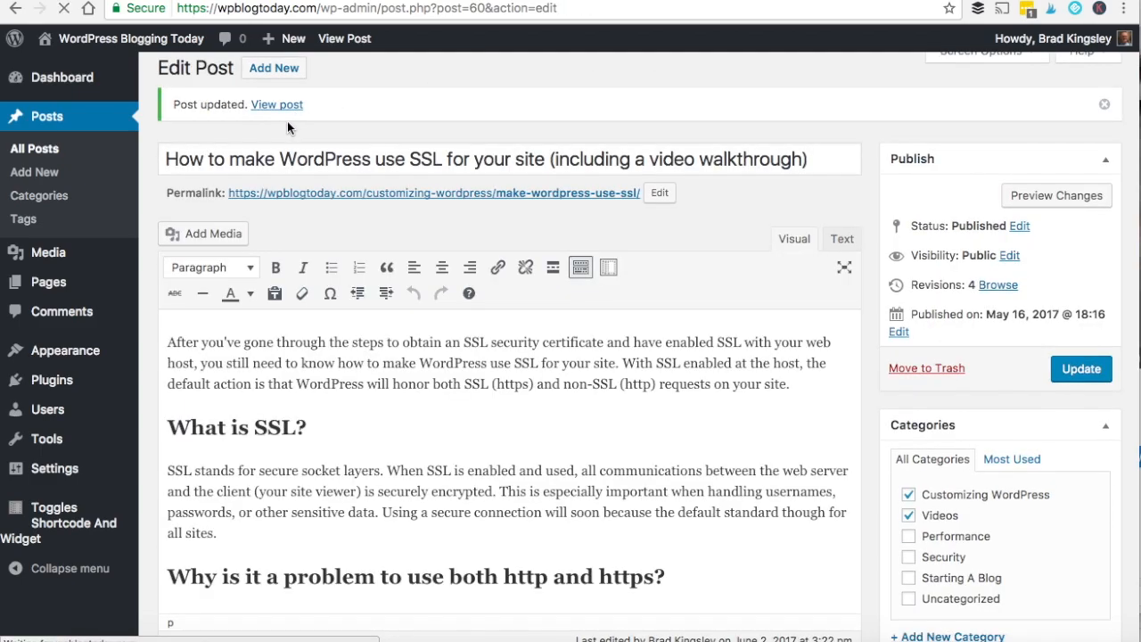
{"action": "left_click", "coordinate": [277, 105]}
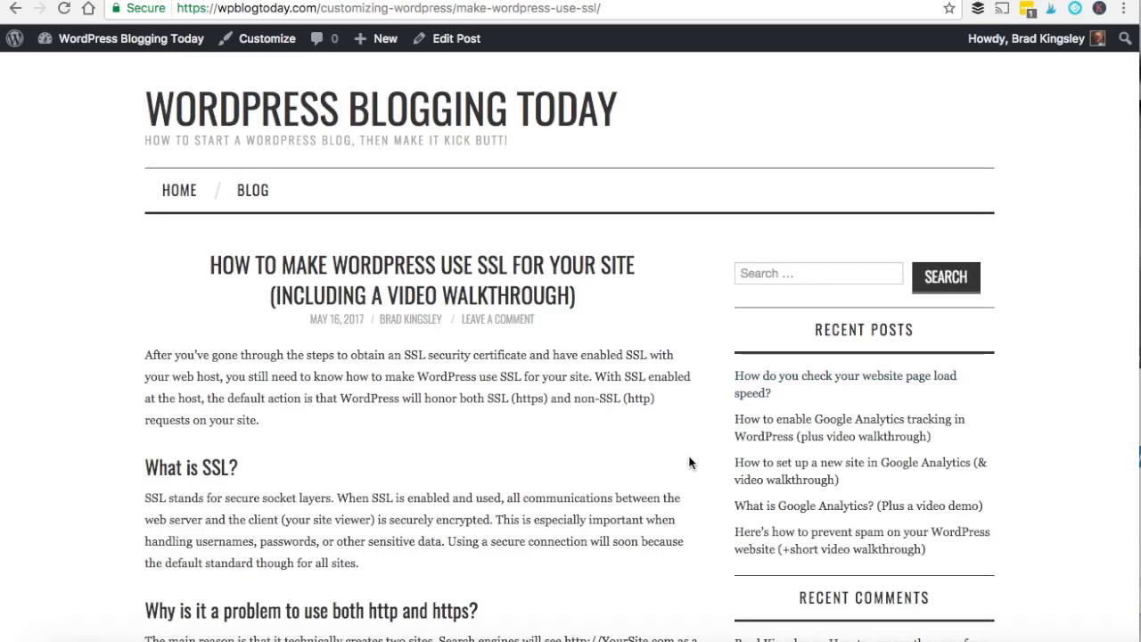
On the live post, expand the Video Transcript toggle to check the transcript, then collapse it.
{"action": "scroll", "scroll_direction": "down", "scroll_amount": 3}
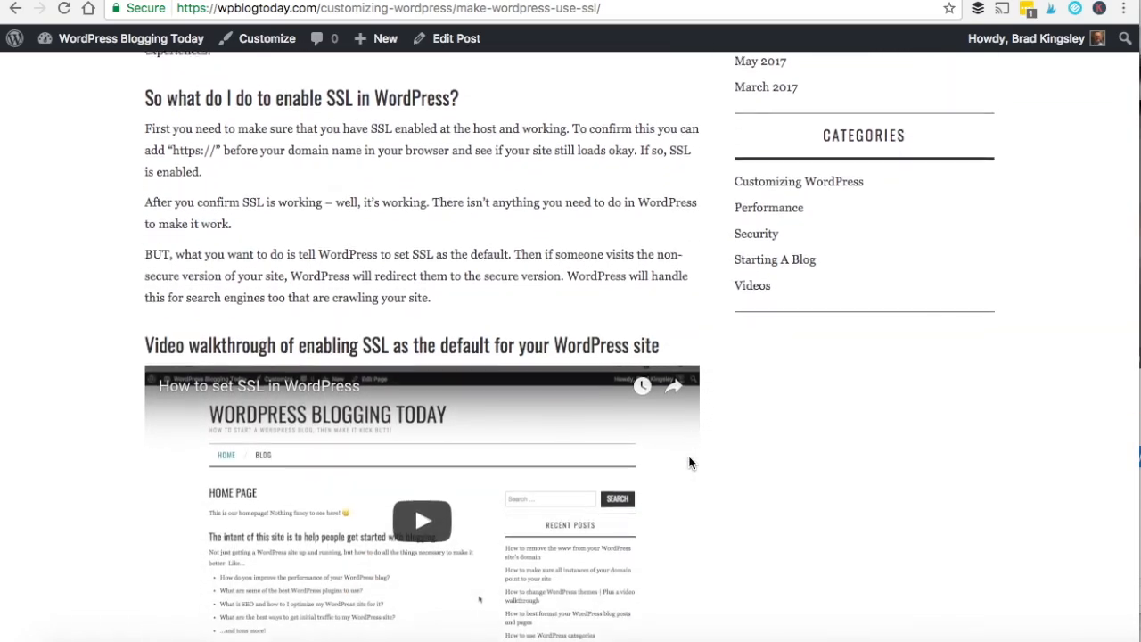
{"action": "scroll", "scroll_direction": "down", "scroll_amount": 3}
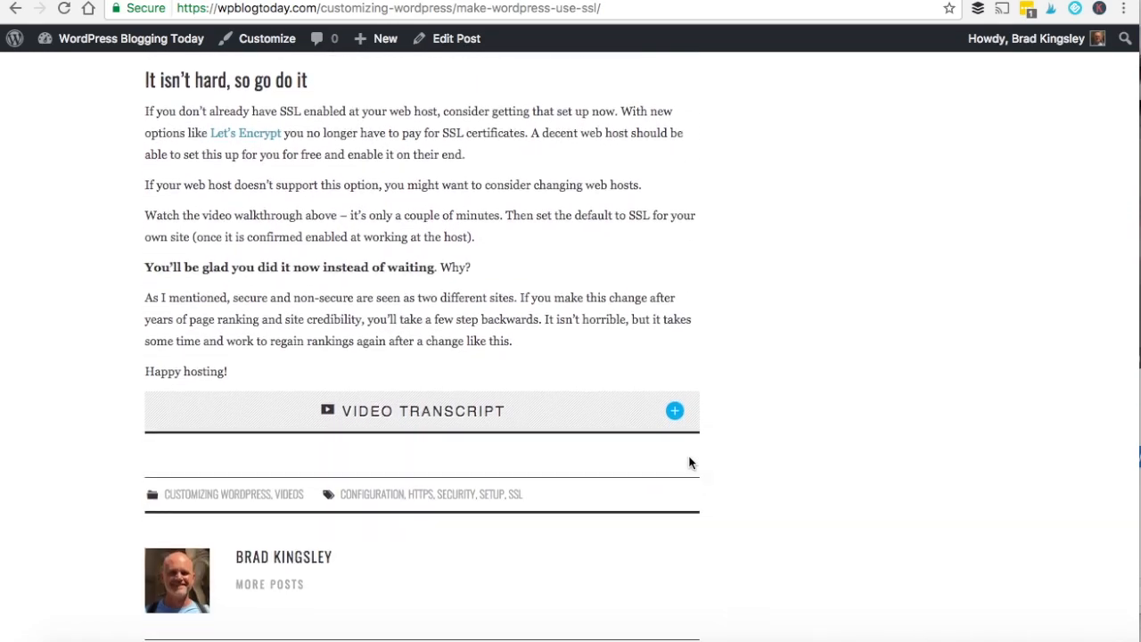
{"action": "scroll", "scroll_direction": "down", "scroll_amount": 3}
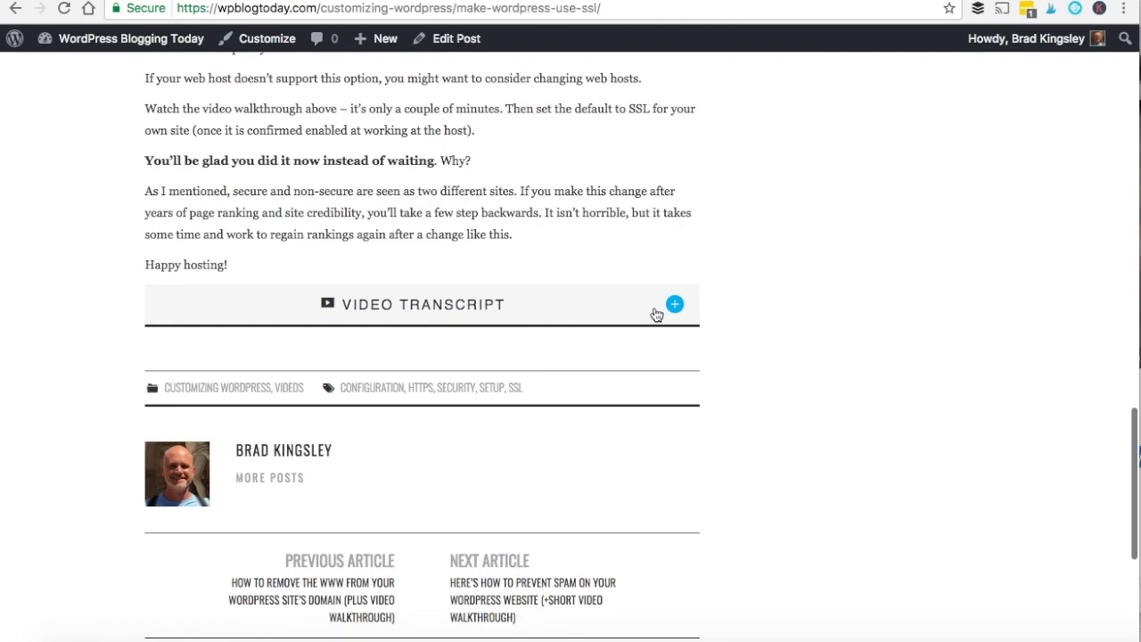
{"action": "left_click", "coordinate": [675, 304]}
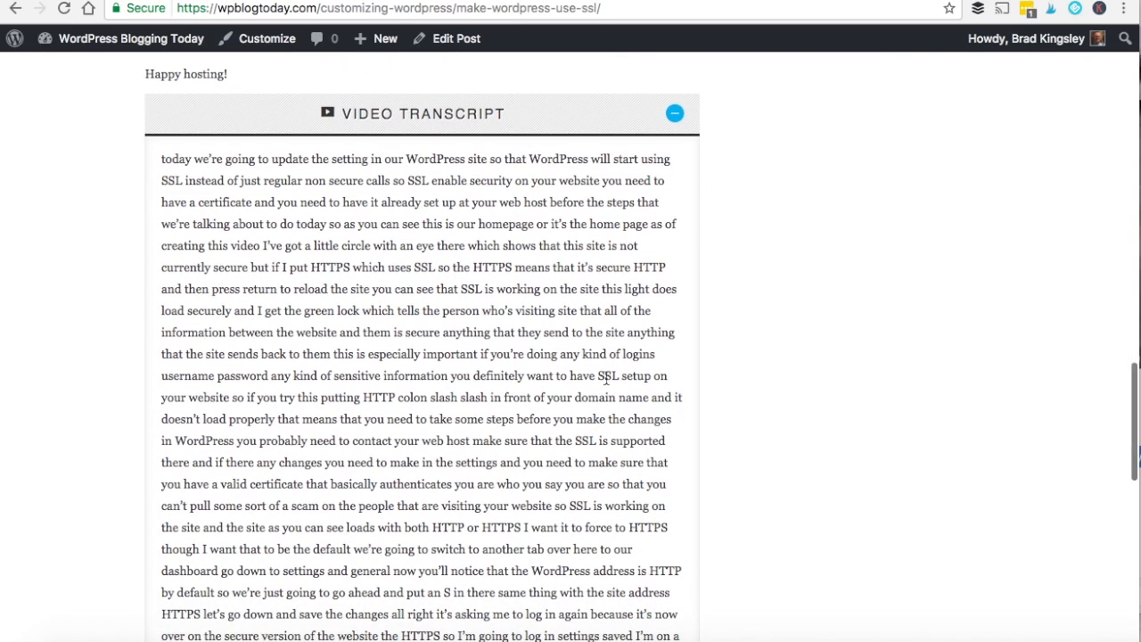
{"action": "scroll", "scroll_direction": "down", "scroll_amount": 3}
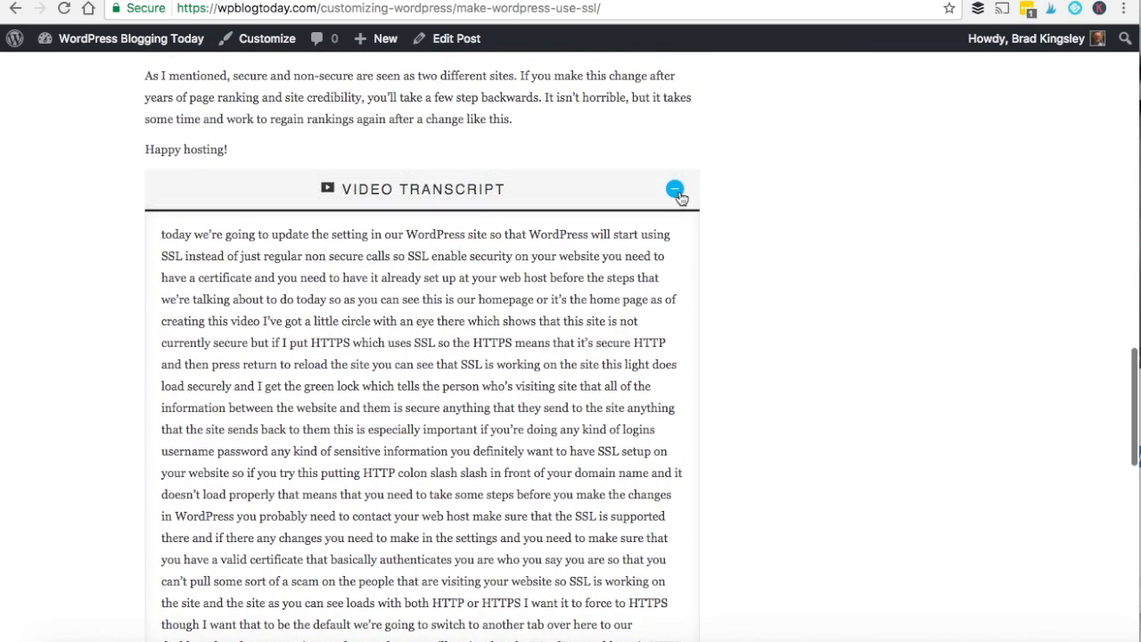
{"action": "left_click", "coordinate": [675, 189]}
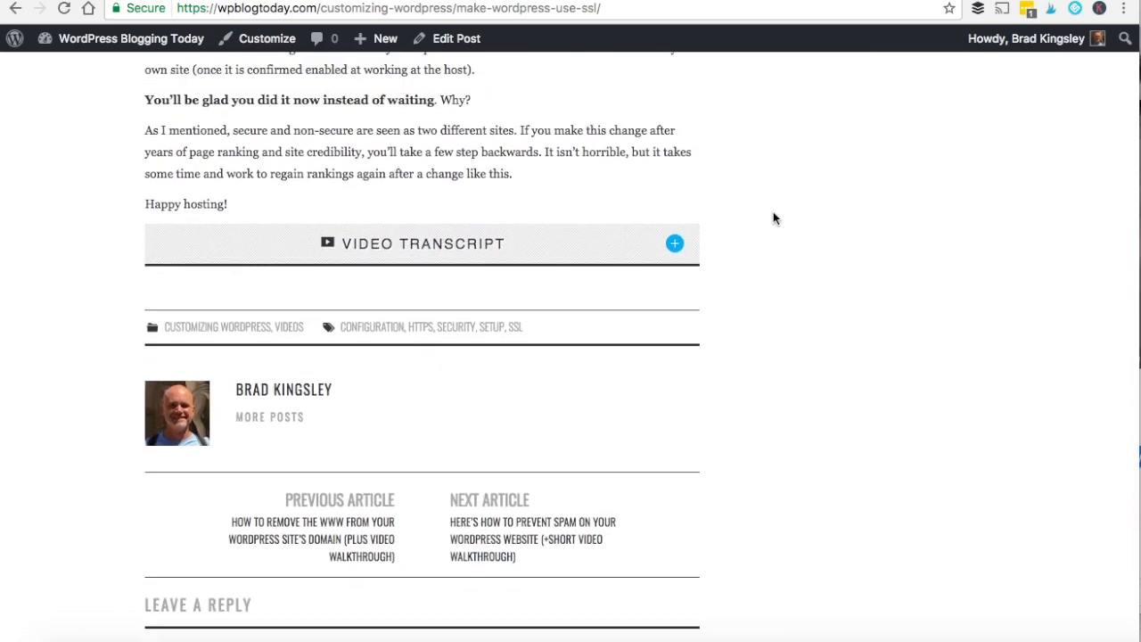
{"action": "scroll", "scroll_direction": "up", "scroll_amount": 3}
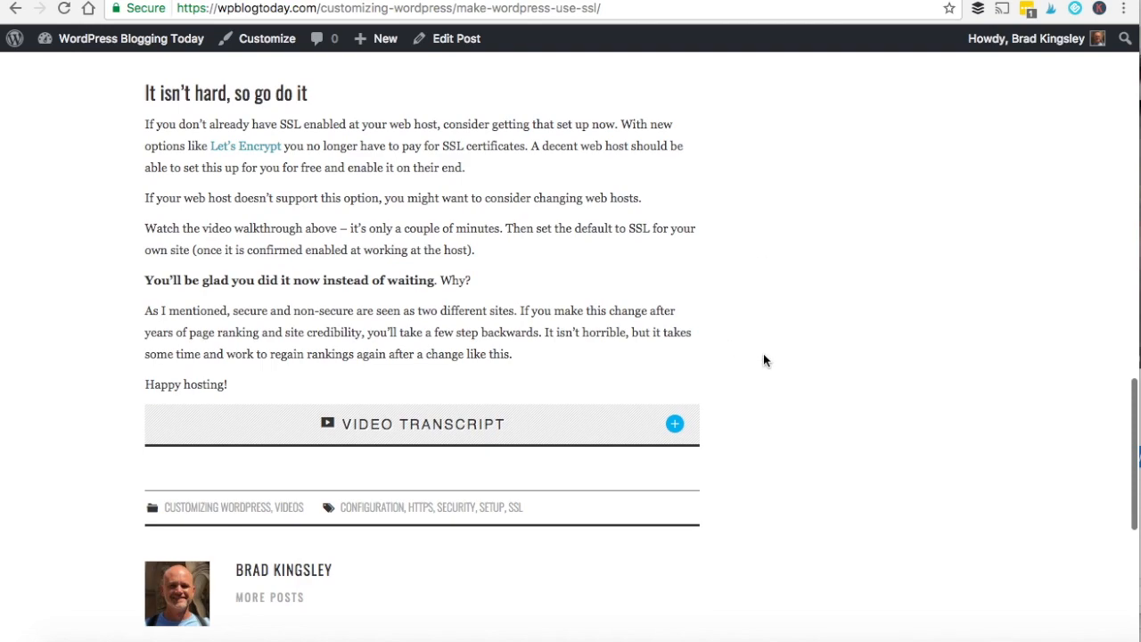